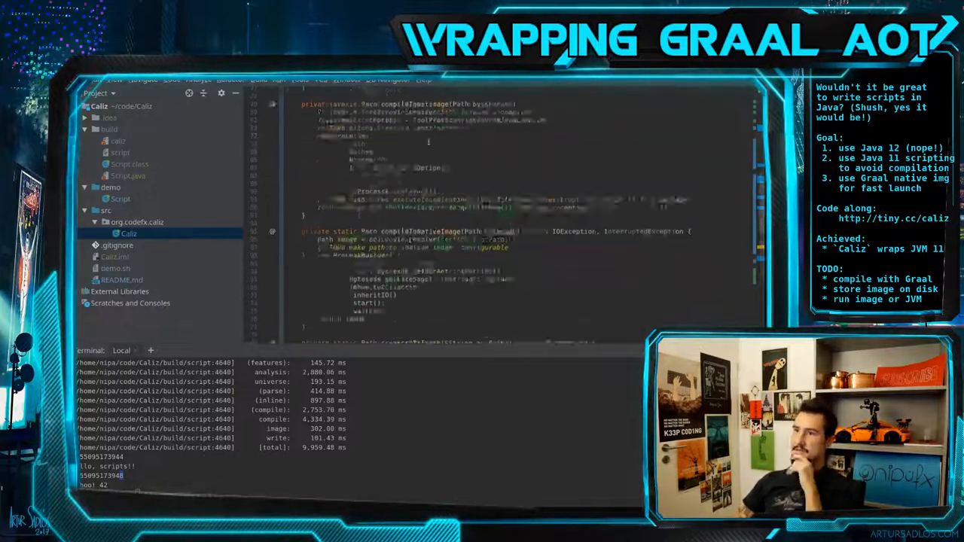
Open the generated Script source from the build folder in the editor.
left_click(122, 279)
type("l build/")
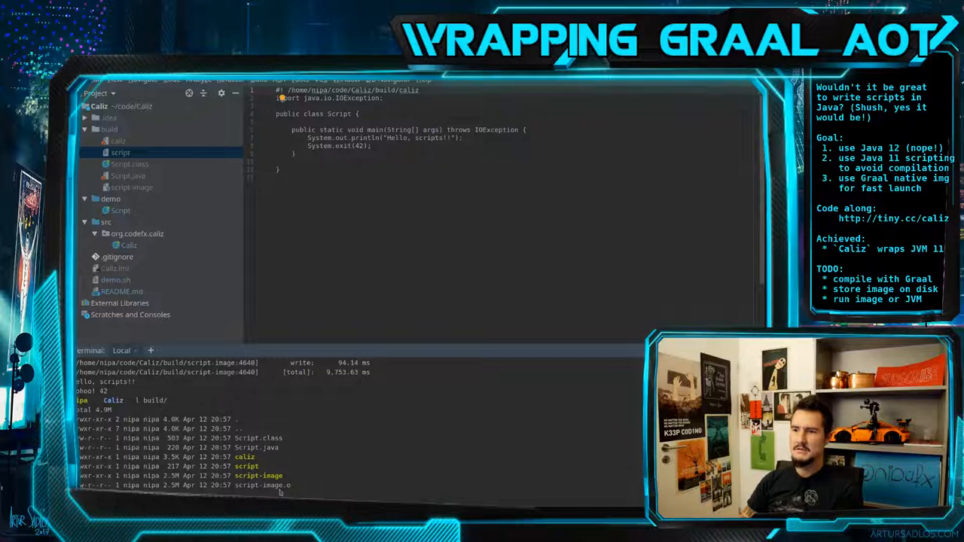
Open the Script file inside the demo folder in the editor.
left_click(279, 485)
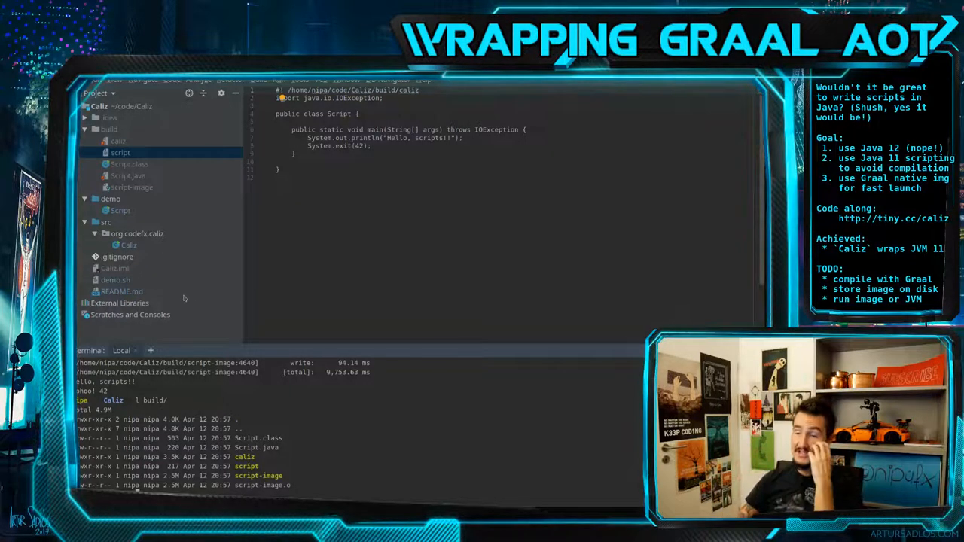
left_click(121, 211)
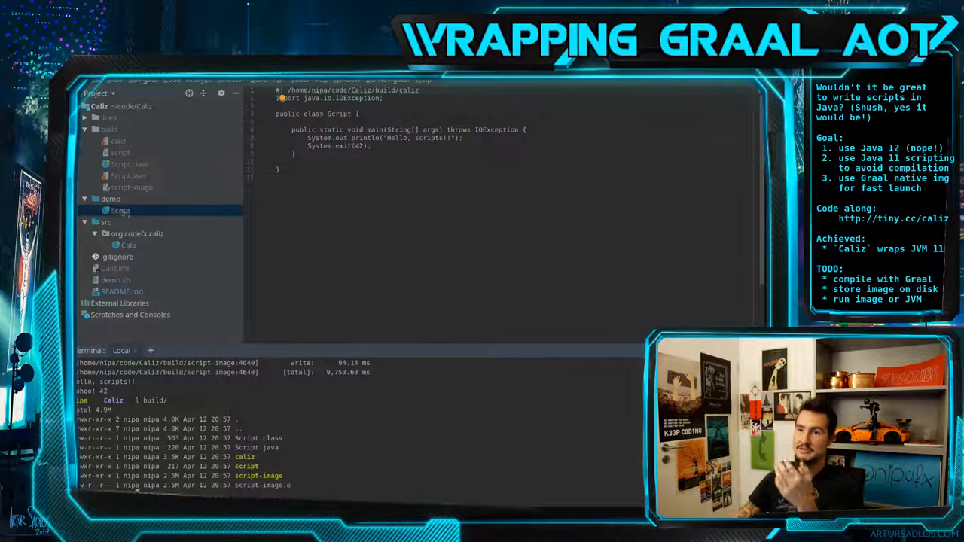
double_click(318, 138)
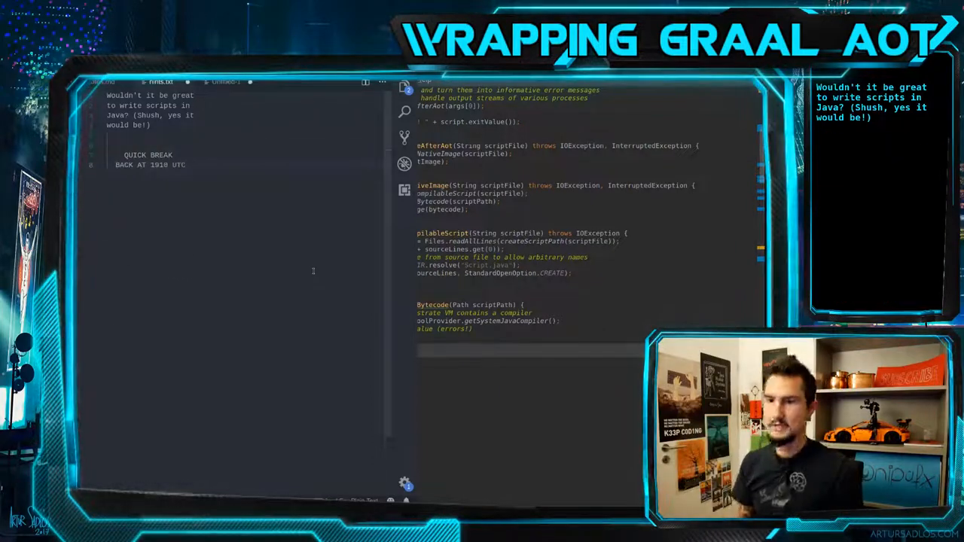
Append "(2110 CEST)" after the notice's "BACK AT 1910 UTC" return time.
type("(2110 CEST)")
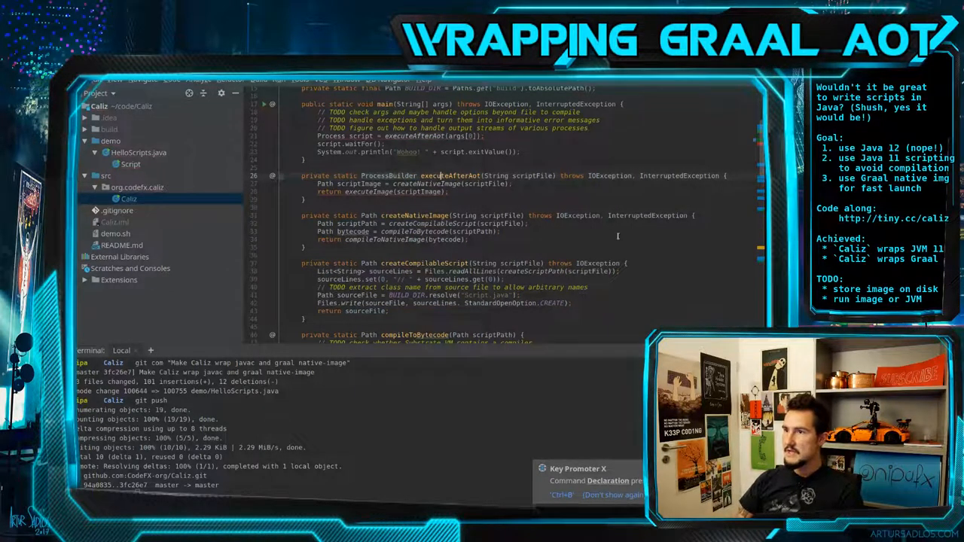
double_click(449, 175)
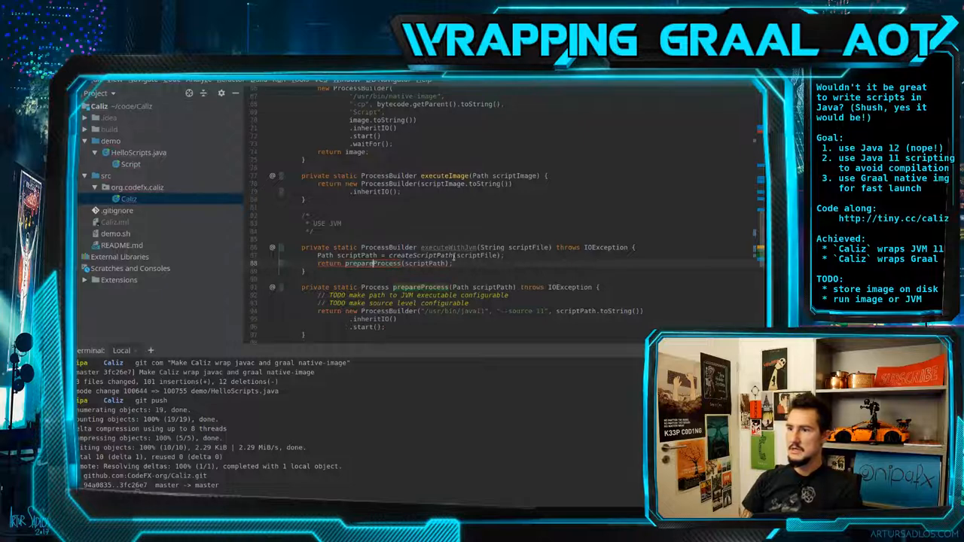
double_click(373, 263)
type("ScriptExecution")
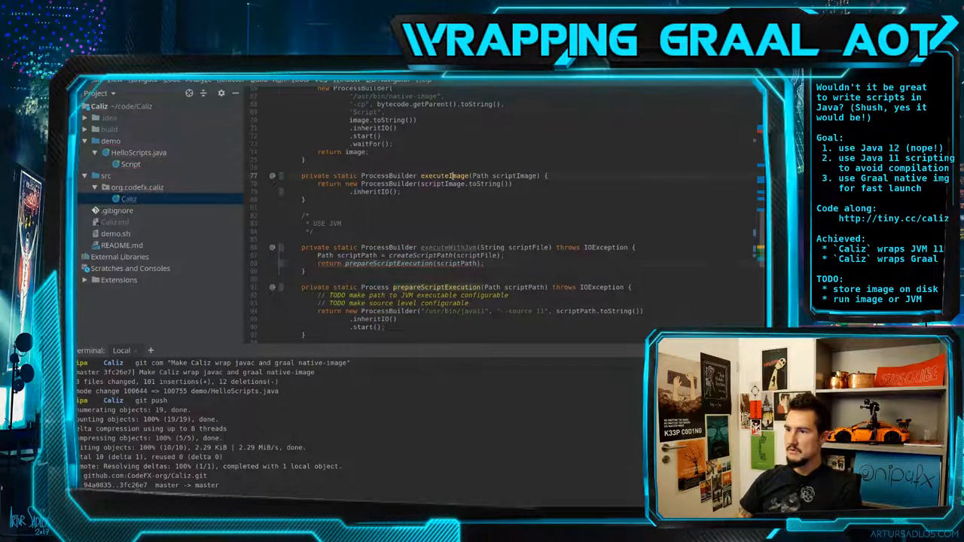
double_click(444, 175)
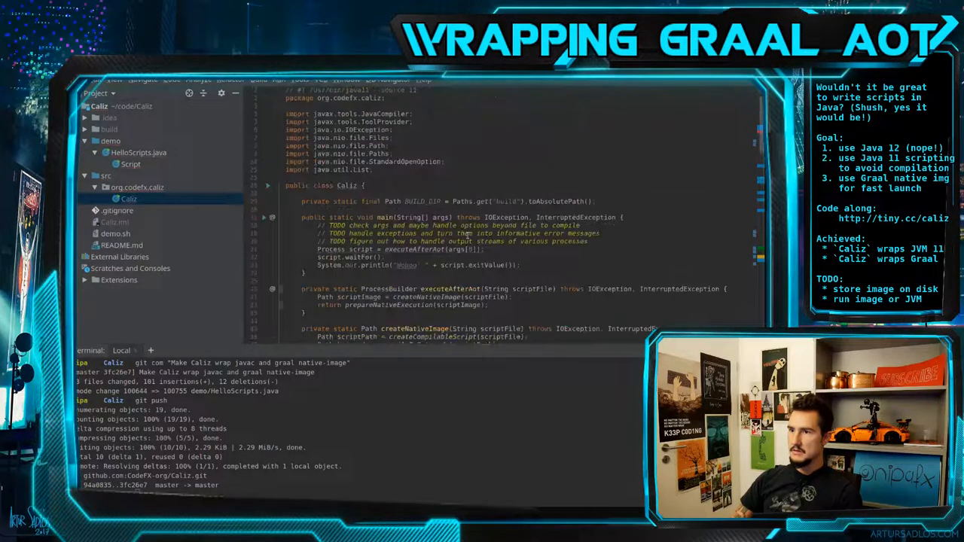
mouse_move(350, 250)
type(".start()")
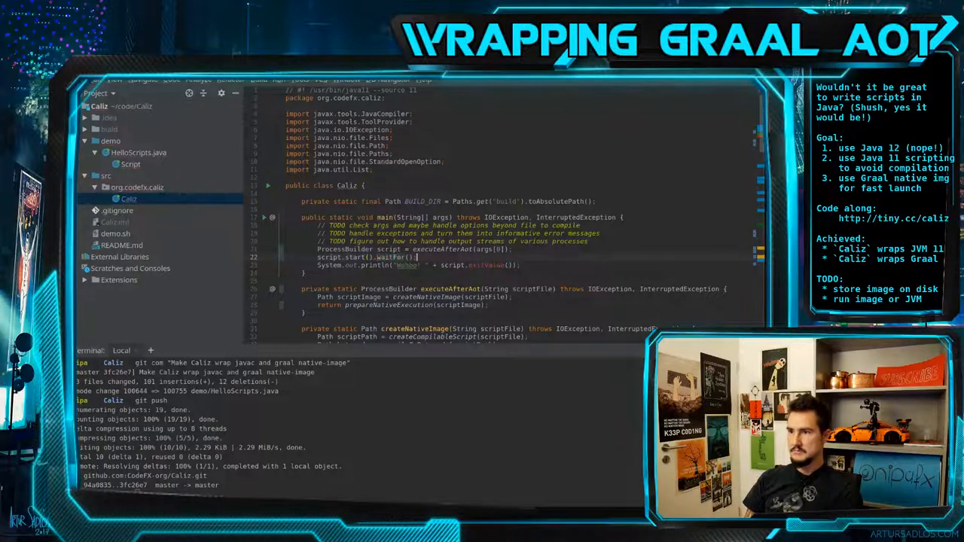
Wrap executeAfterAot(scriptFile) in an if on ThreadLocalRandom.current().nextBoolean() in main.
scroll("down", 3)
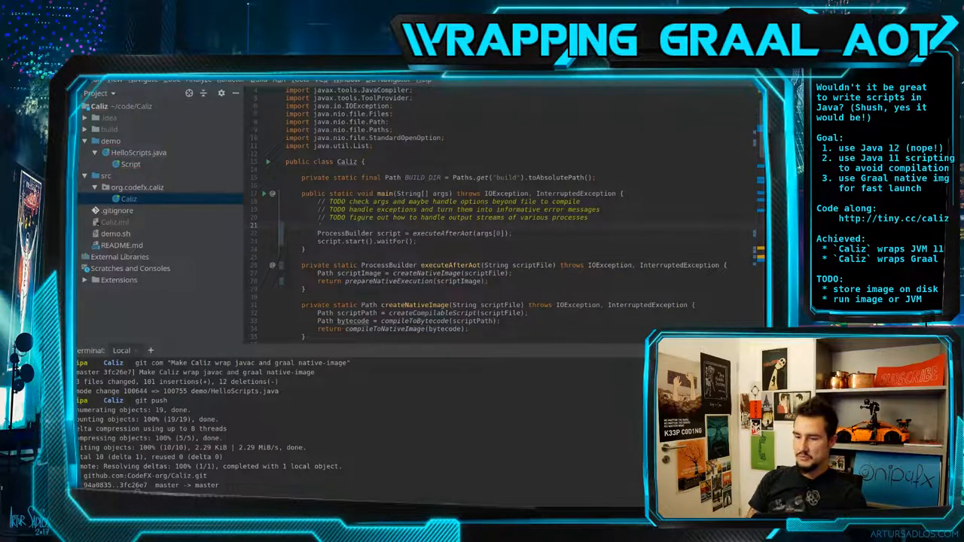
type("Thr")
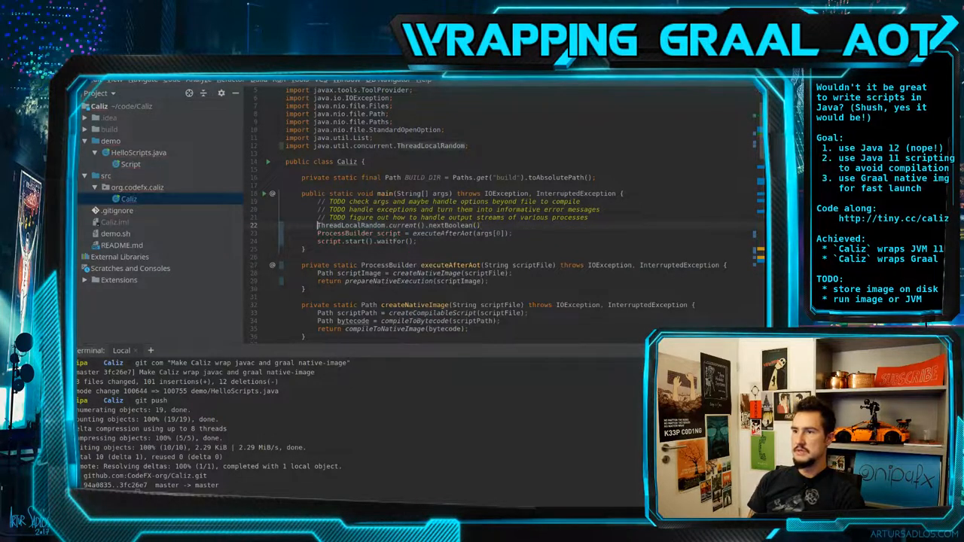
type("if (")
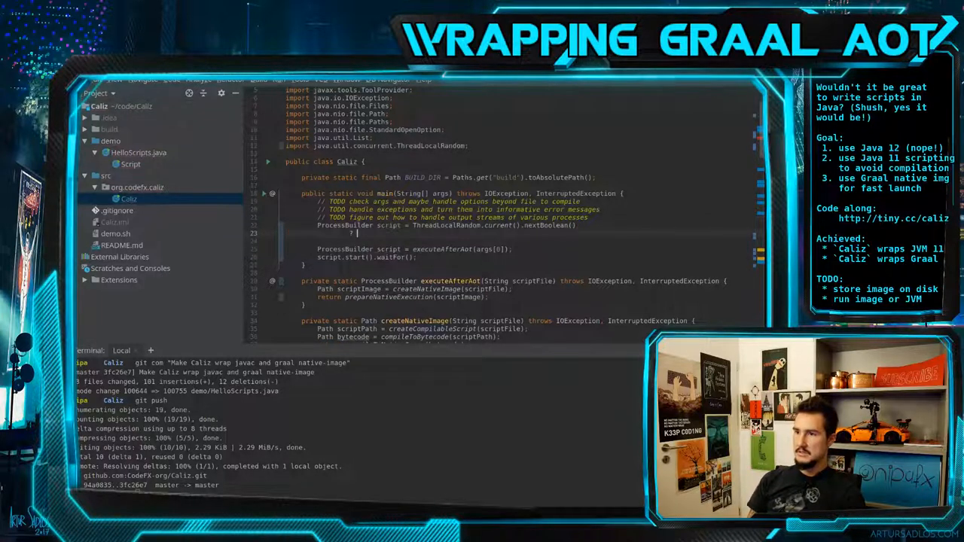
type("executeAfterAot(scriptFile")
type("git com \"Start")
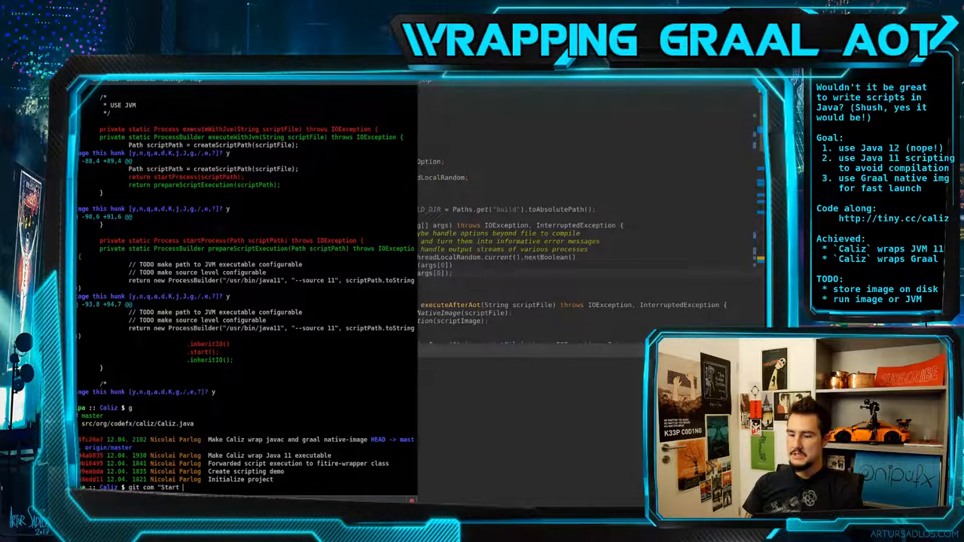
Enter the commit message text starting with "process o" for the staged Caliz.java hunks.
type("process o")
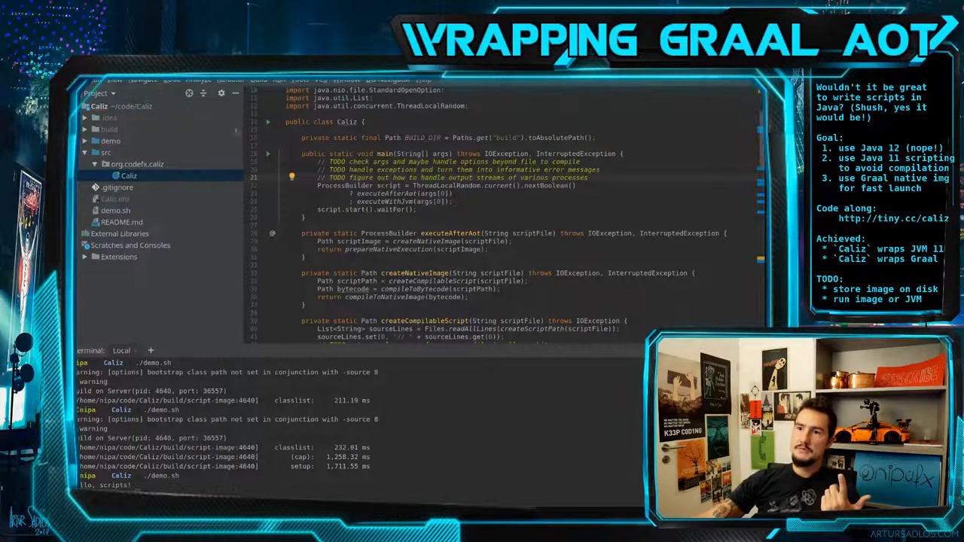
Show the demo.sh build script in the editor from the Project tool window.
left_click(116, 211)
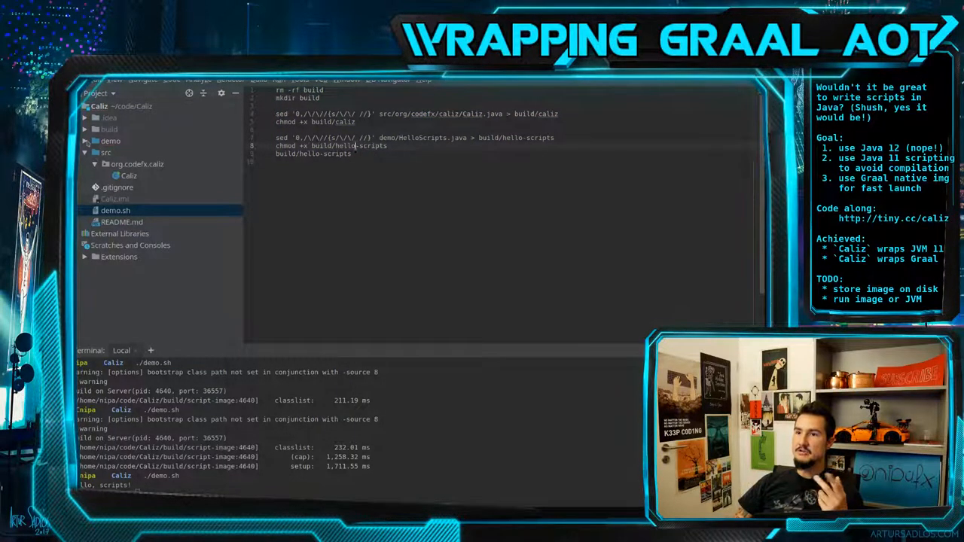
left_click(114, 211)
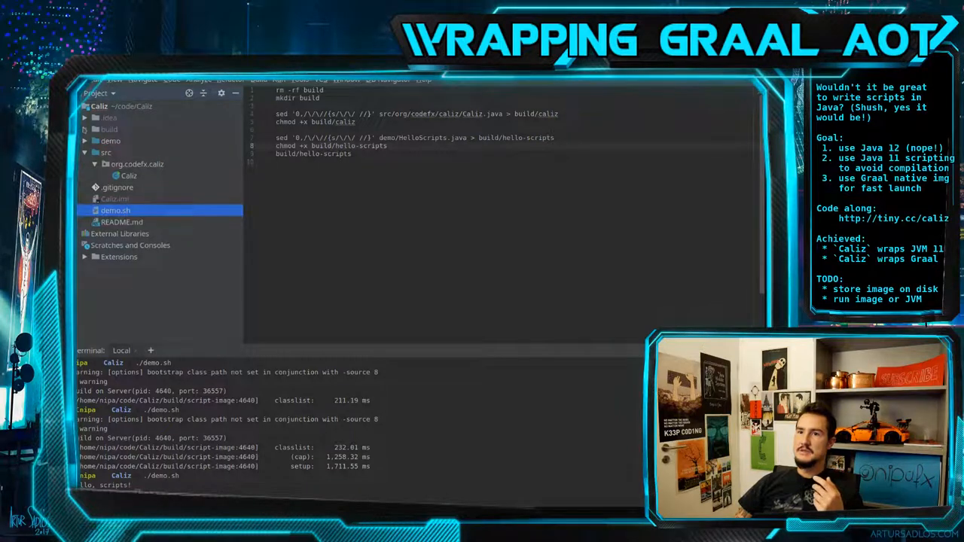
left_click(84, 130)
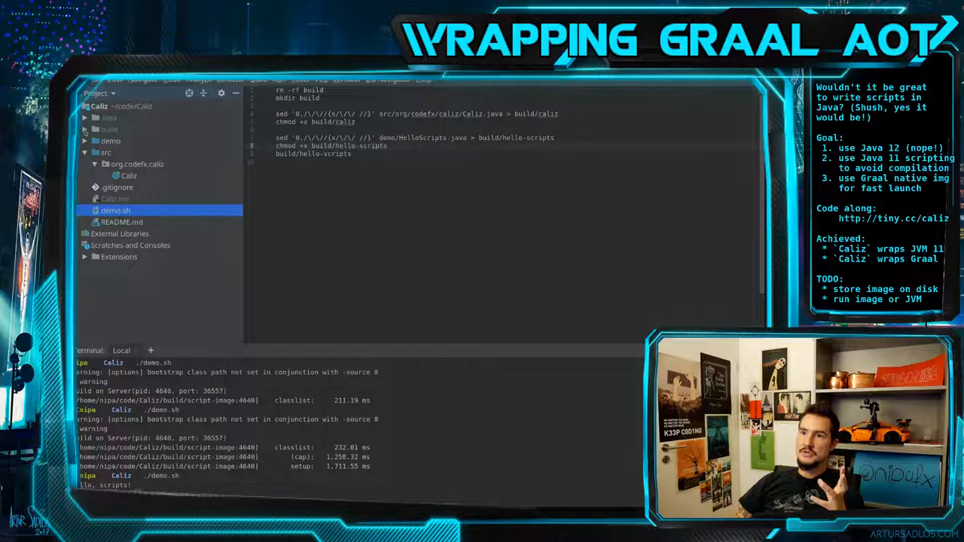
left_click(117, 187)
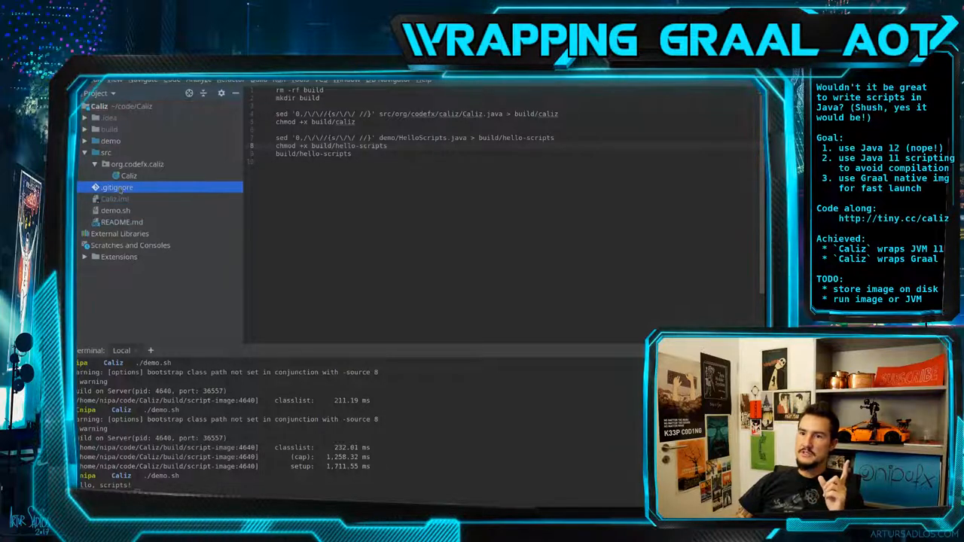
Add an /images/ entry to .gitignore, then return to the Caliz class source.
left_click(117, 187)
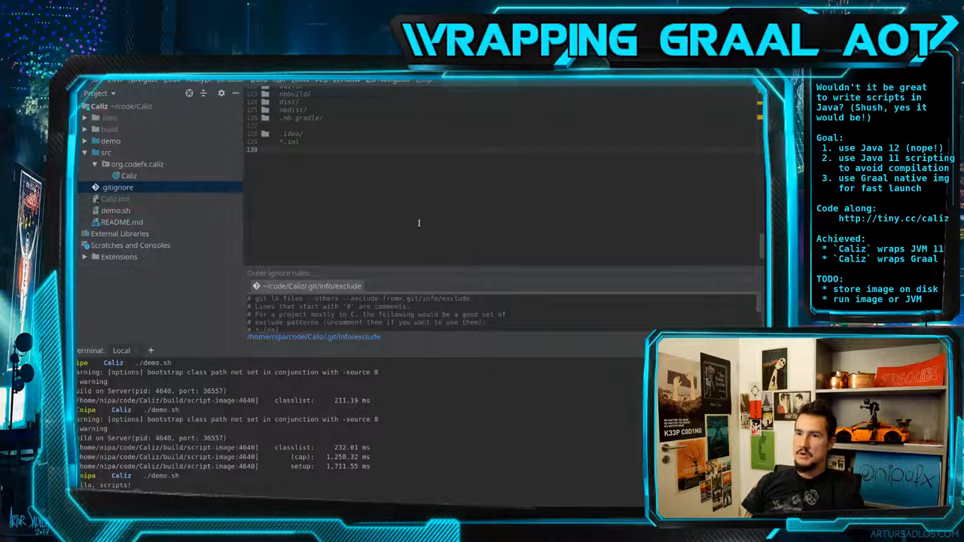
type("images/")
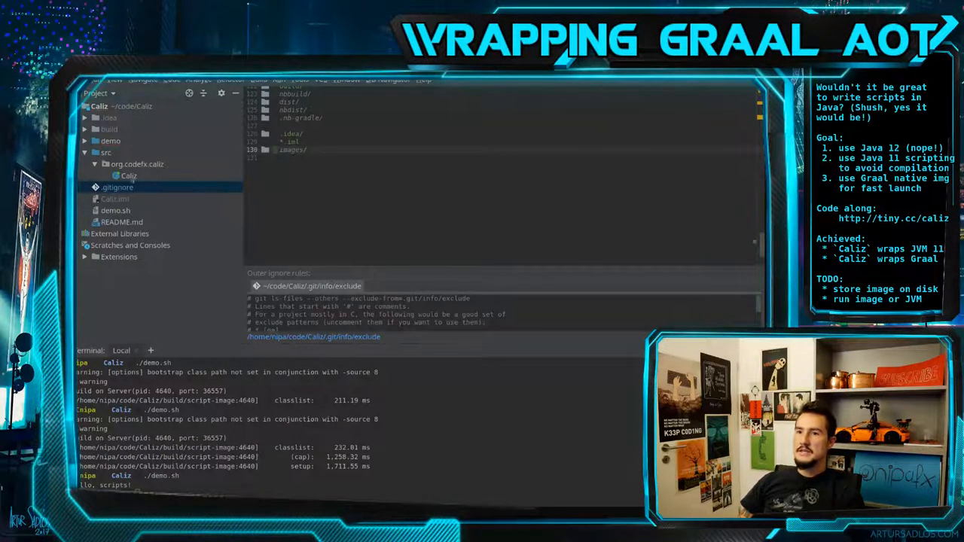
left_click(128, 175)
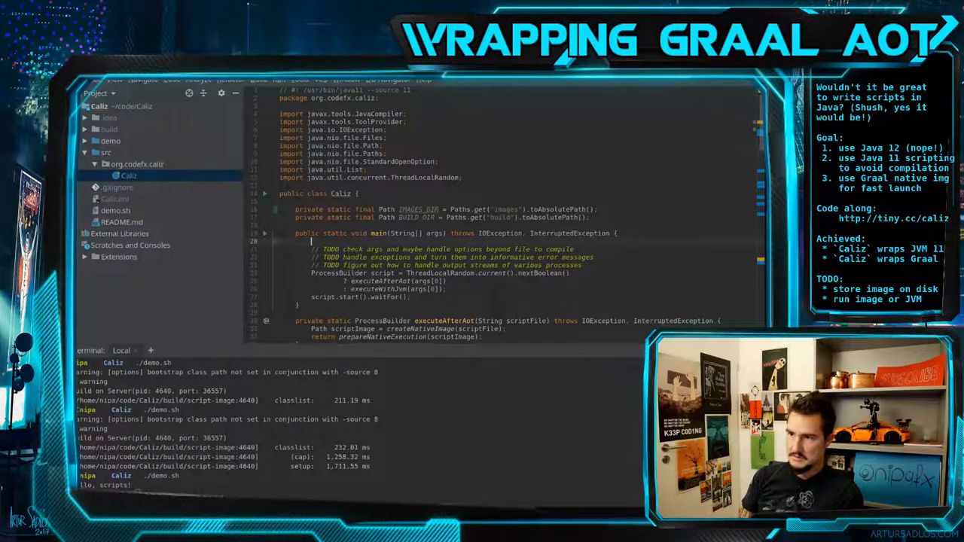
Insert Files.createDirectories(IMAGES_DIR) at the start of main and rerun the demo.
type("Files.cre")
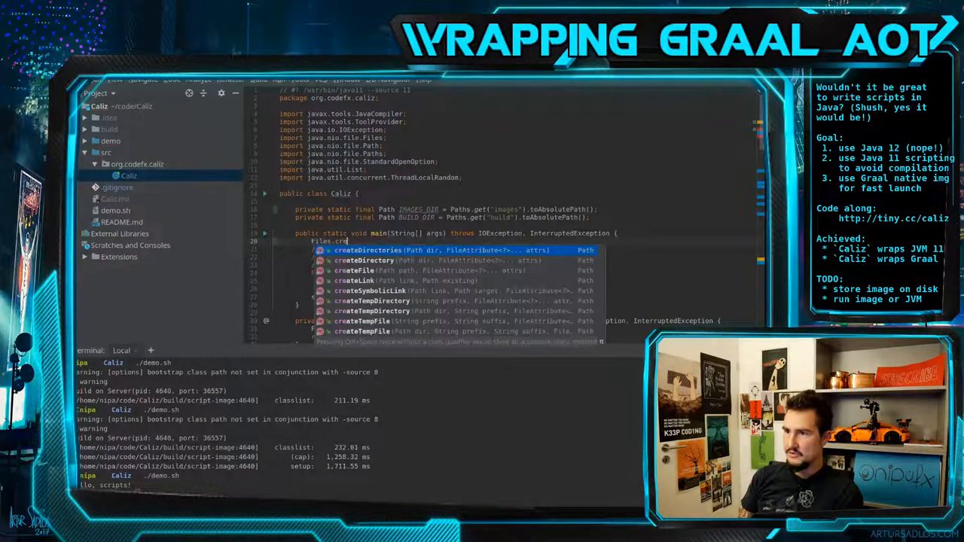
left_click(367, 251)
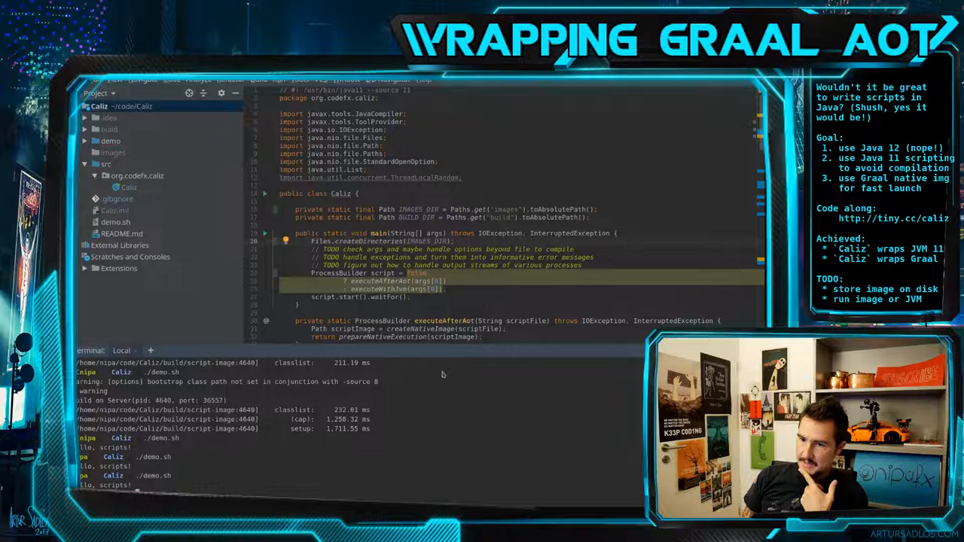
left_click(113, 153)
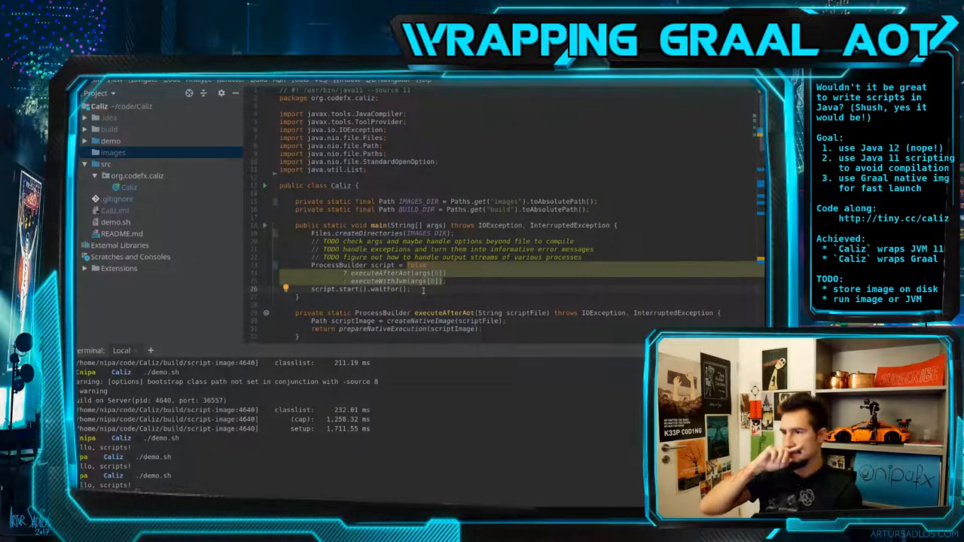
key("alt+tab")
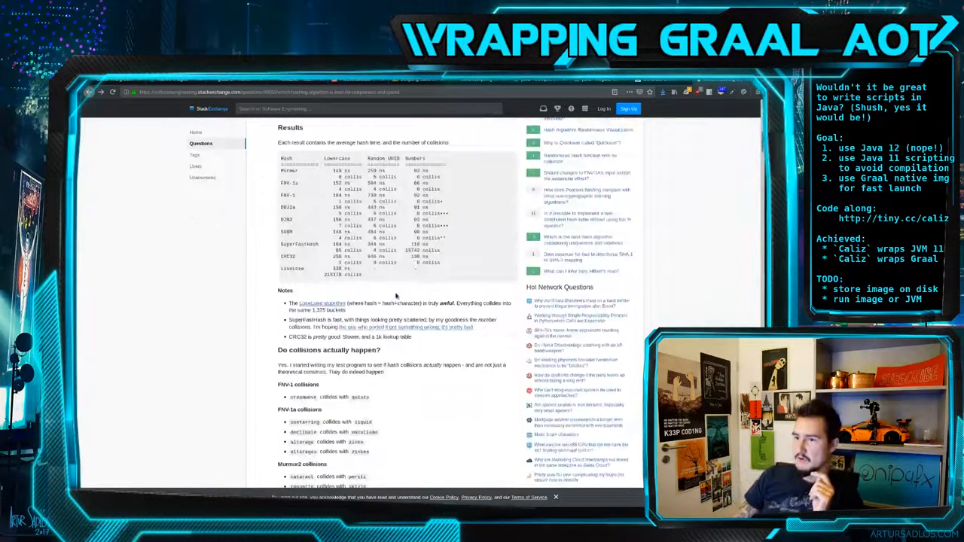
Scroll through the Stack Exchange answer on hash function collisions and distribution.
scroll("down", 3)
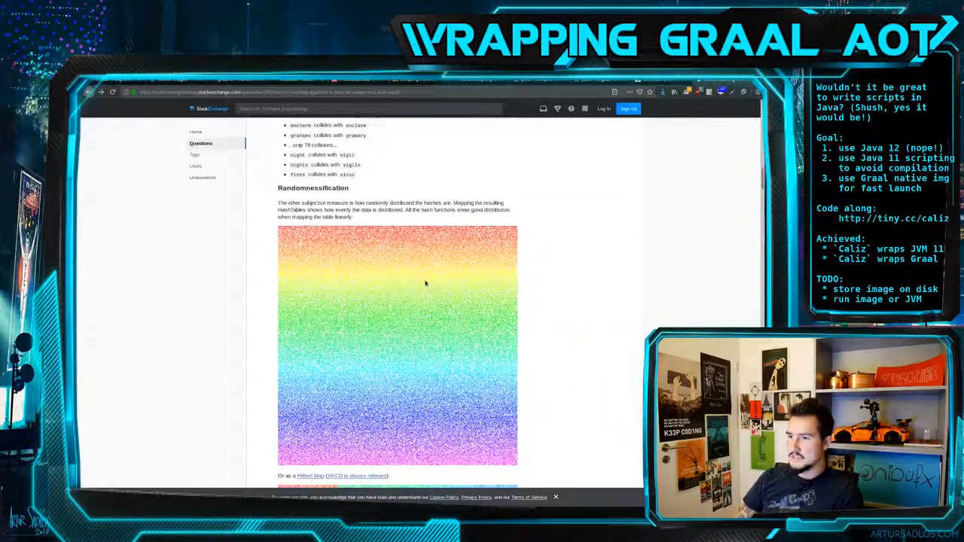
scroll("down", 3)
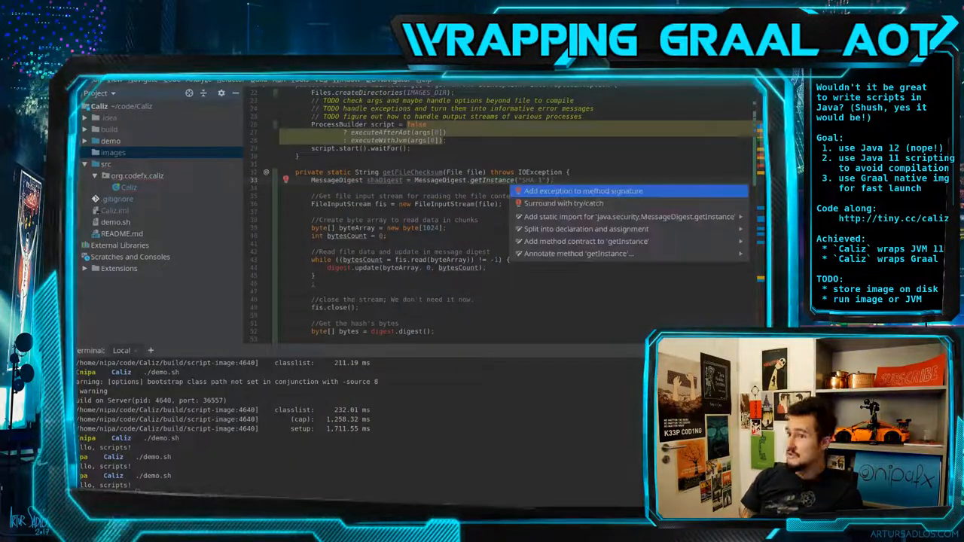
Declare NoSuchAlgorithmException in the checksum method signature via the quick fix.
left_click(581, 190)
type("// TODO consider")
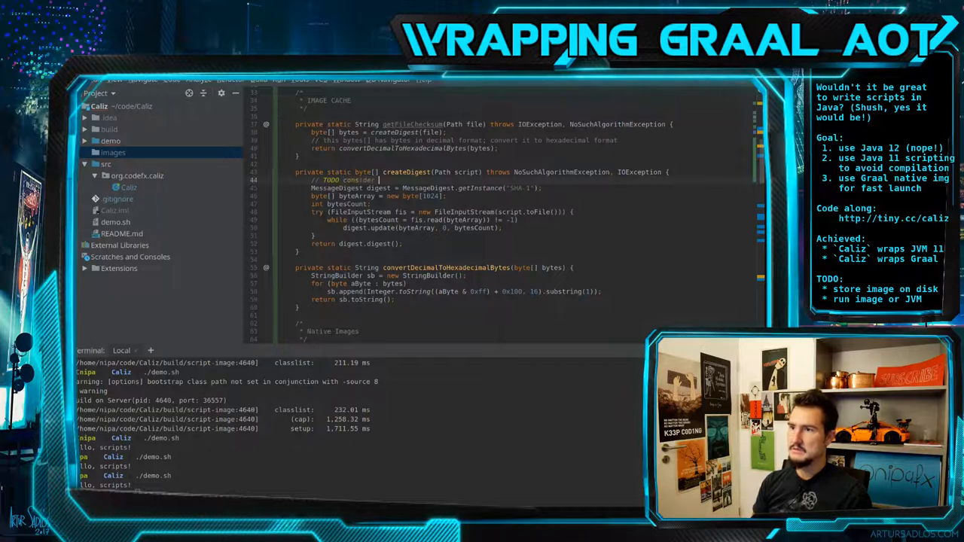
Write TODO notes on the checksum helpers about hashing while creating the compilable script, avoiding a second file parse.
type("joining this with")
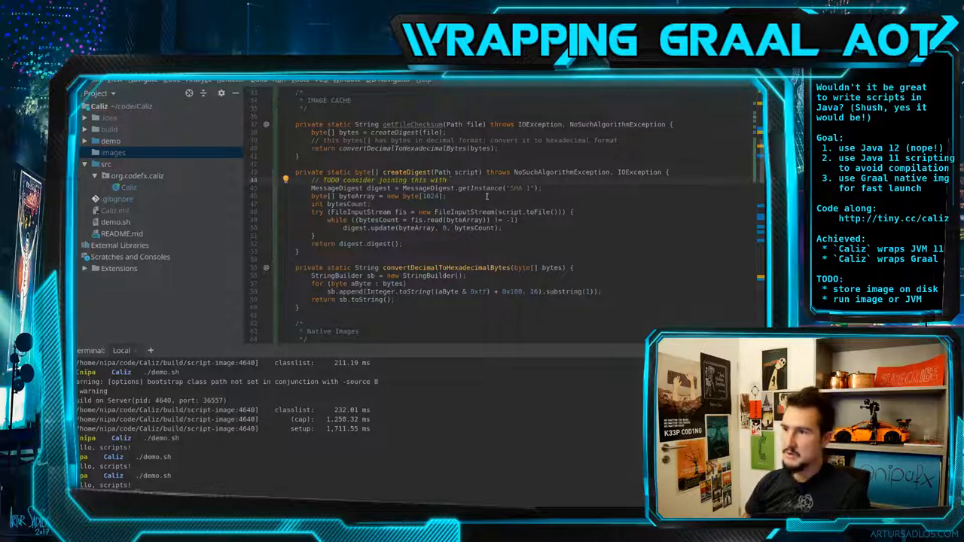
scroll("down", 3)
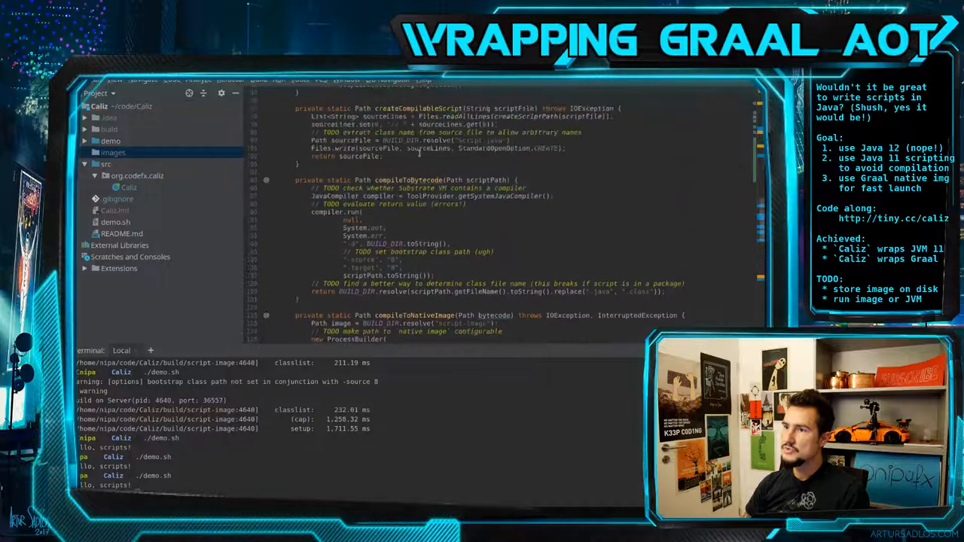
scroll("down", 3)
type("// TODO consider joining this with `createCompilableScript` to avoid")
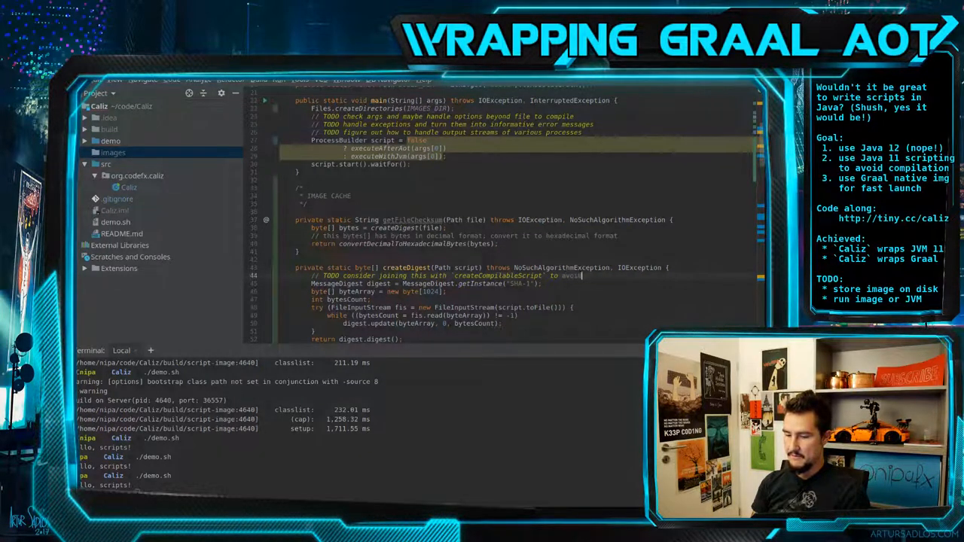
type("reading i")
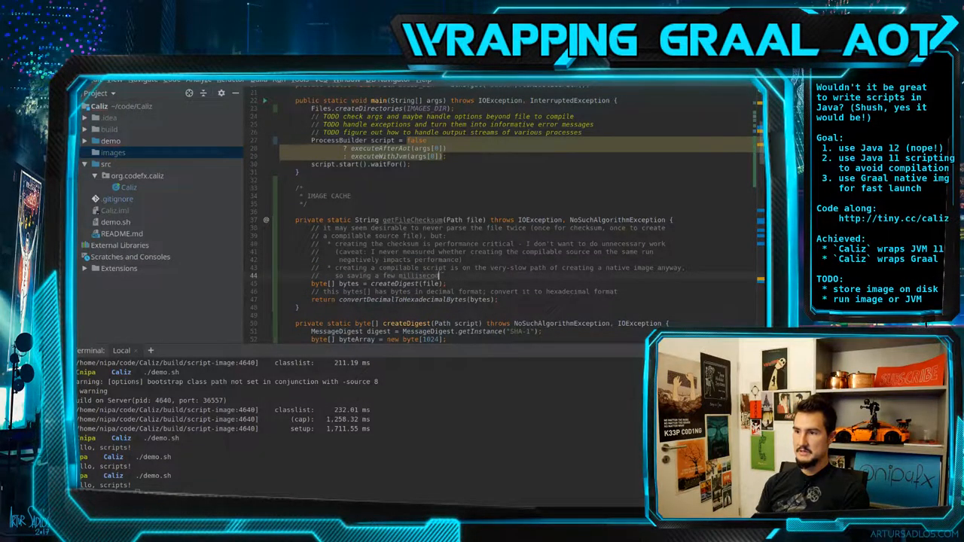
type("doesn't")
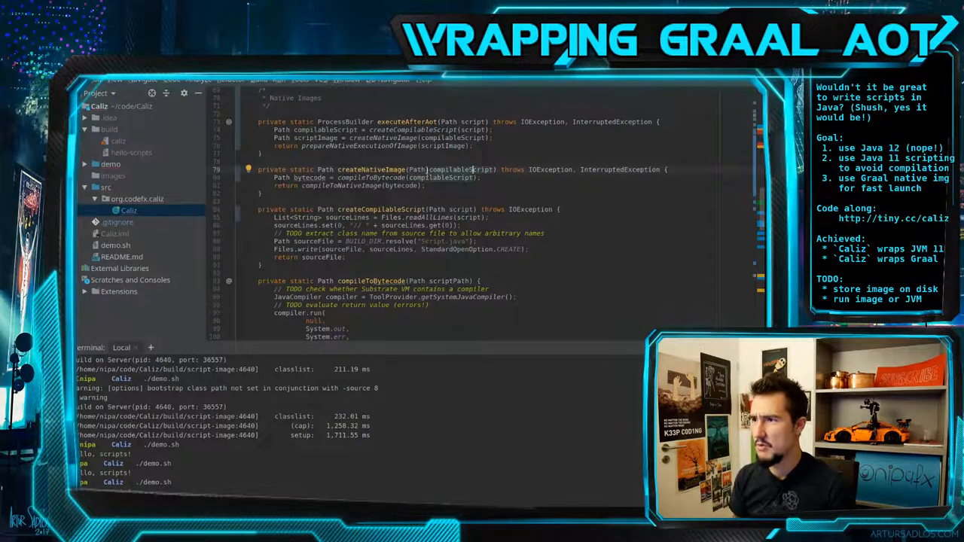
double_click(416, 168)
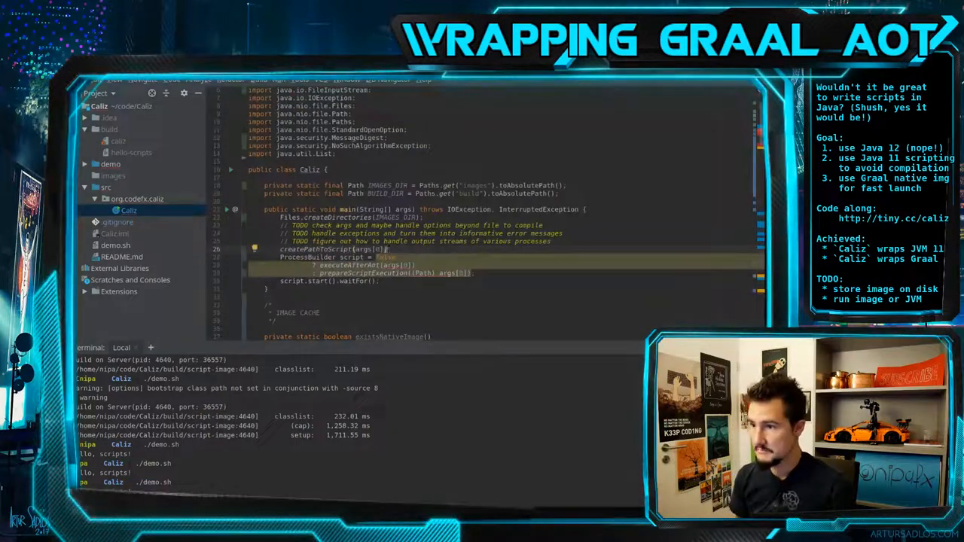
Scroll down through Caliz.java to the stubbed existsNativeImage and createFileChecksum methods.
scroll("down", 3)
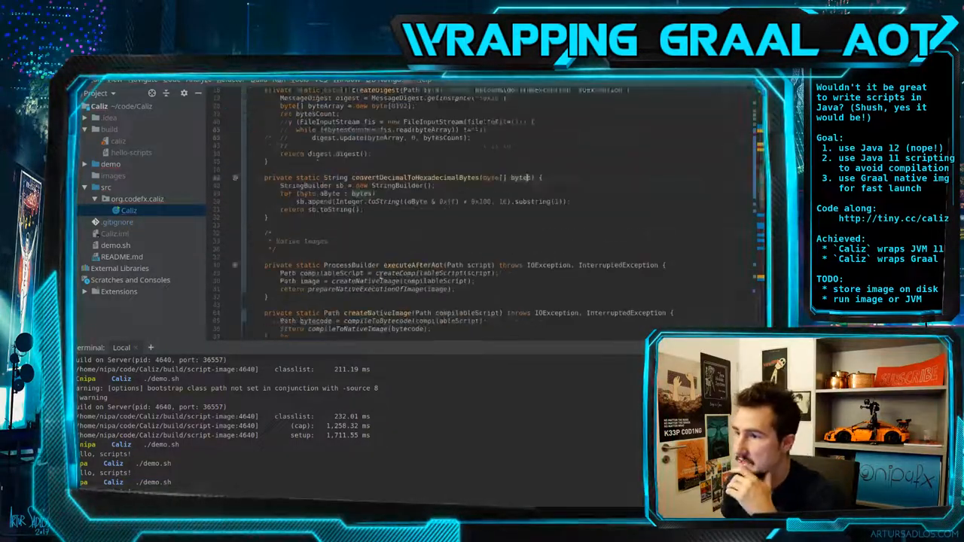
scroll("down", 3)
type("g")
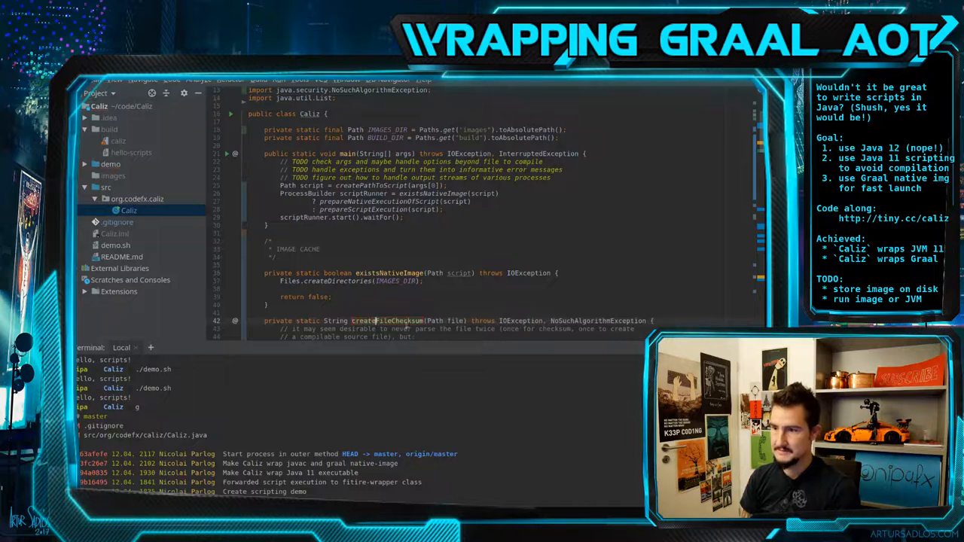
Have existsNativeImage return Files.exists(IMAGES_DIR.resolve(checksum)), with the checksum exception added to the signature.
type("createFileChecksum(script);")
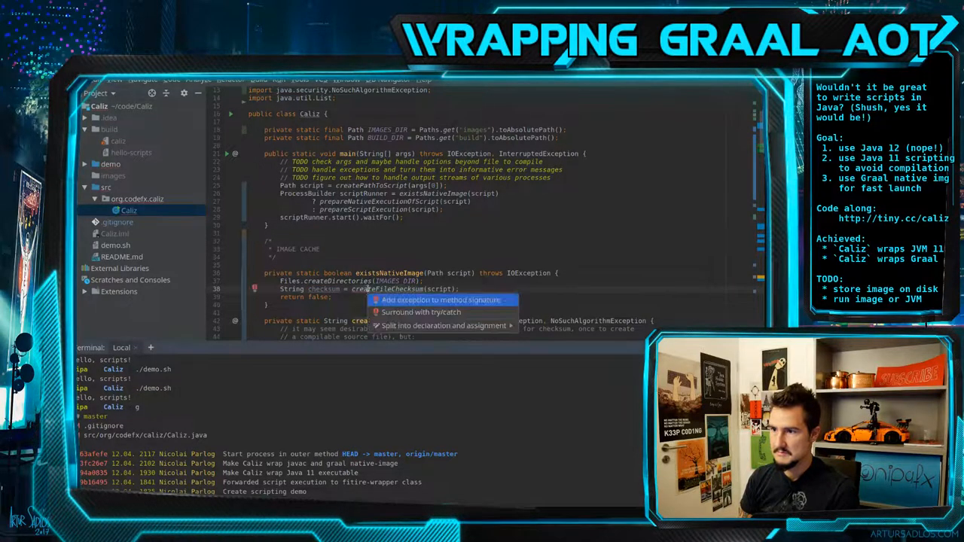
left_click(440, 299)
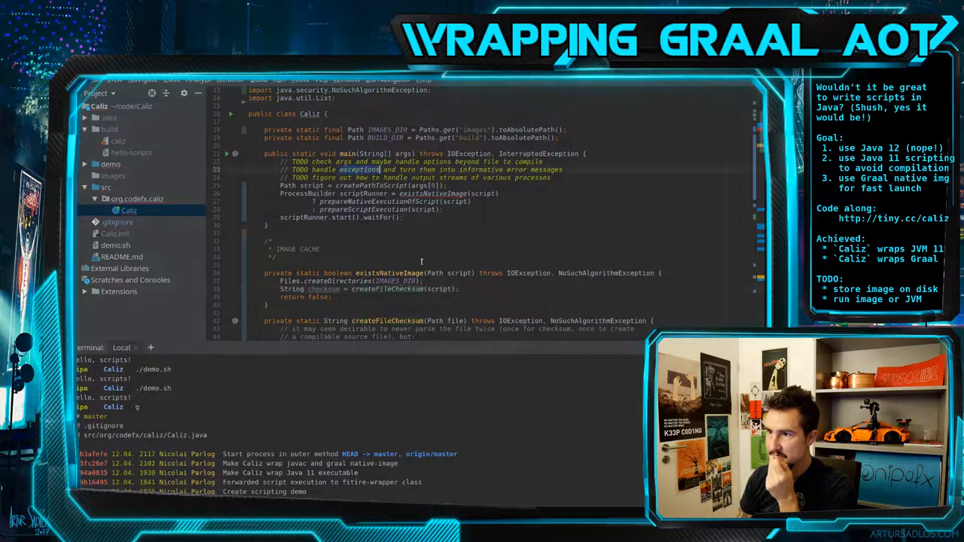
scroll("down", 3)
type("retu")
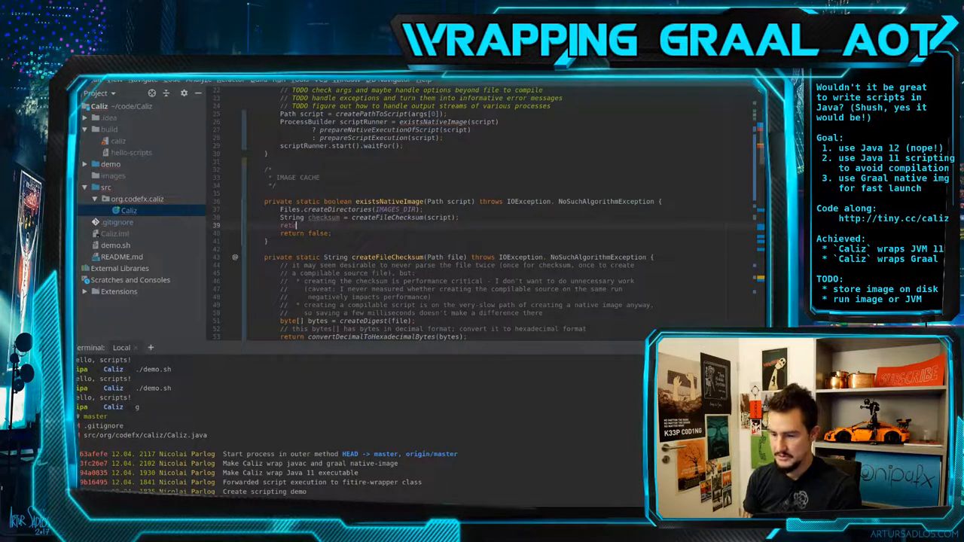
type("Files.exists(checksum));")
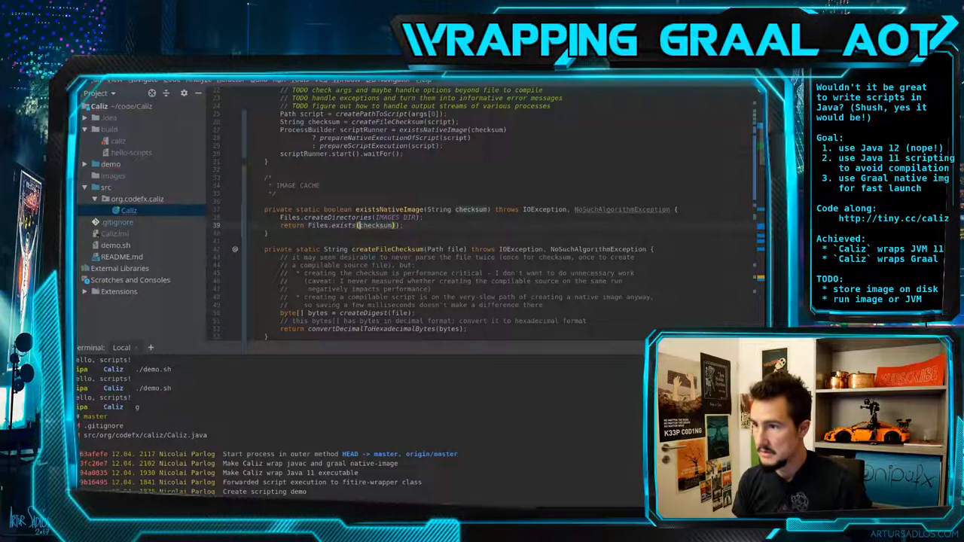
type("IMAGES_DIR.resolve(")
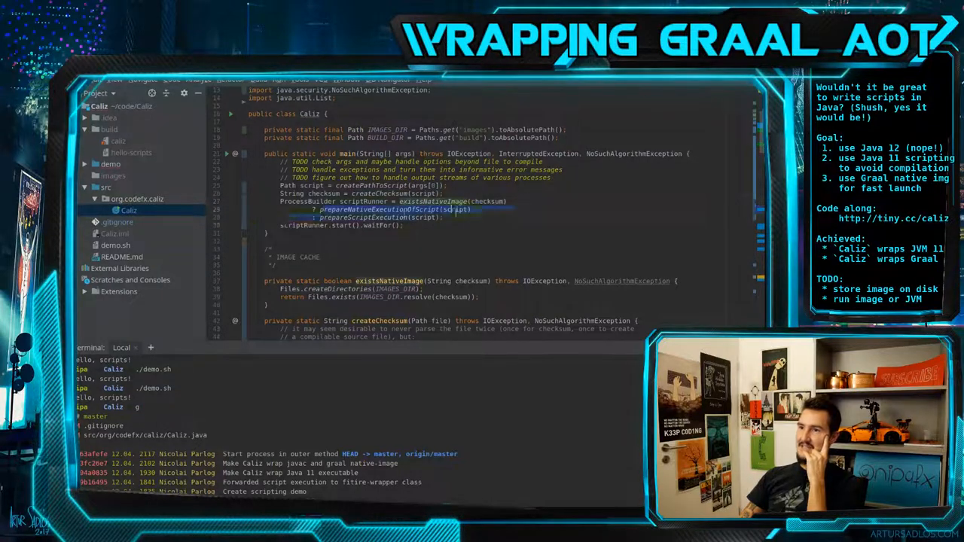
left_click(464, 238)
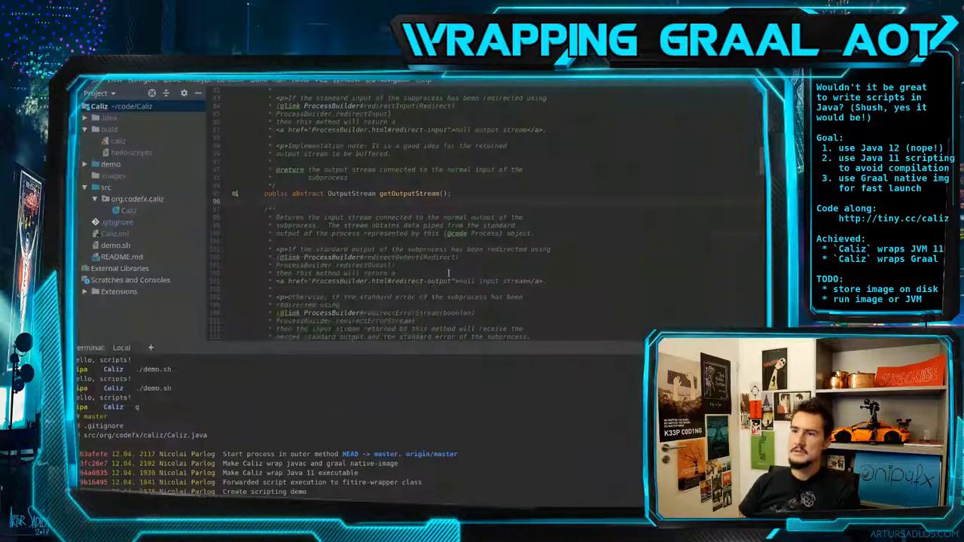
Scroll through the java.lang.Process Javadoc for getOutputStream, onExit and waitForInternal.
scroll("down", 3)
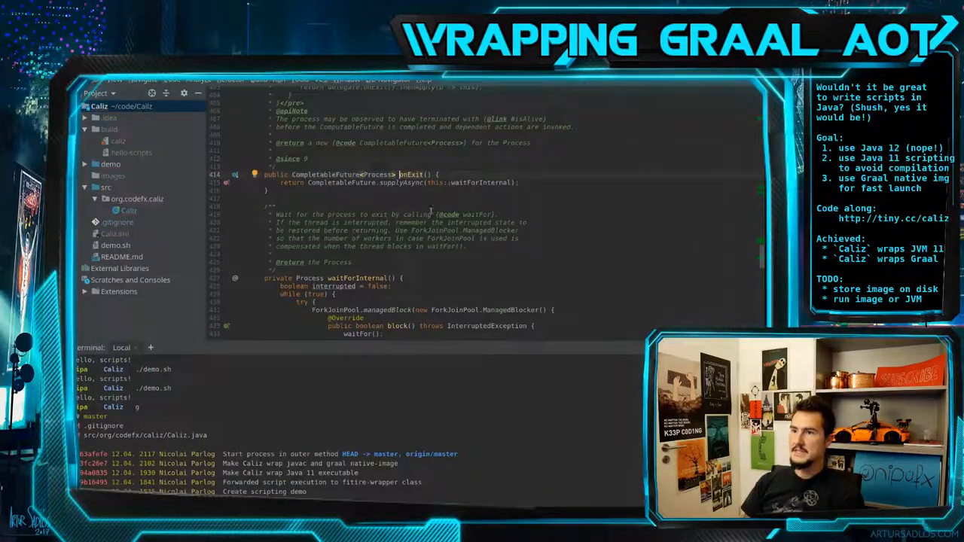
scroll("down", 3)
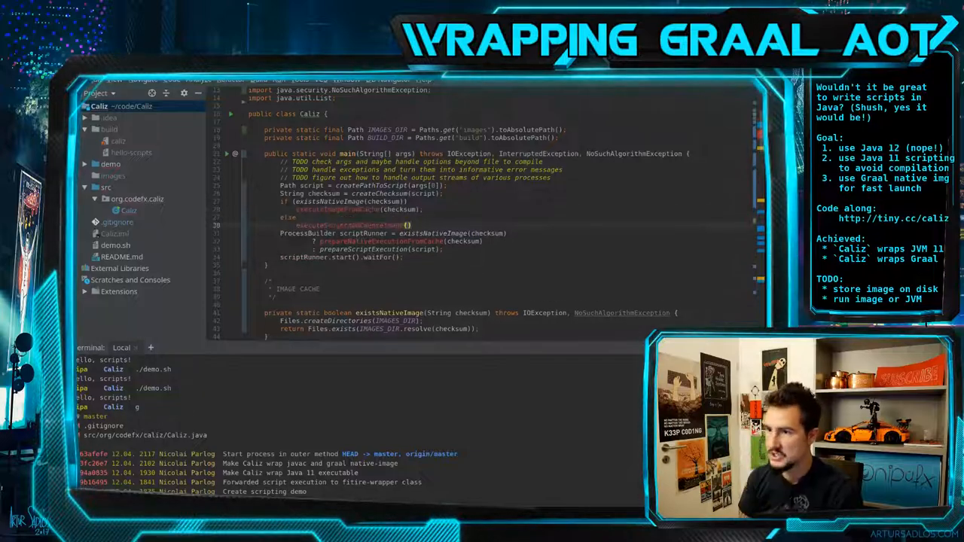
Generate executeImageFromCache and set imagePath = IMAGES_DIR.resolve(checksum).
scroll("down", 3)
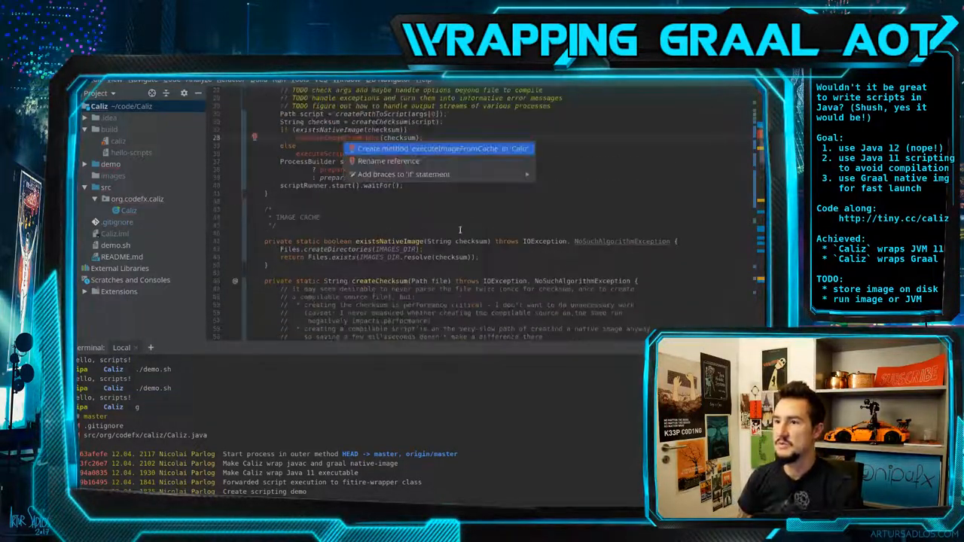
left_click(424, 149)
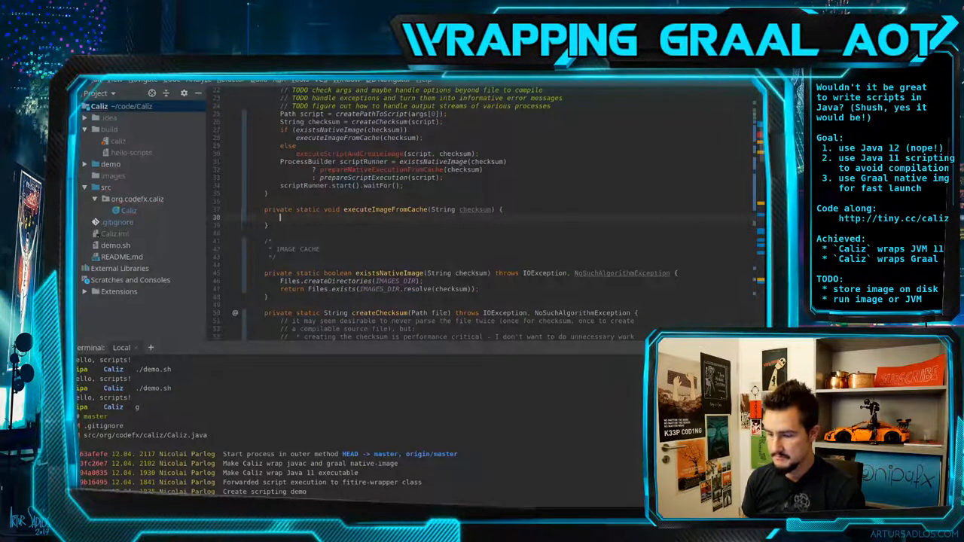
type("IMAGES_DIR.resolve(checksum);")
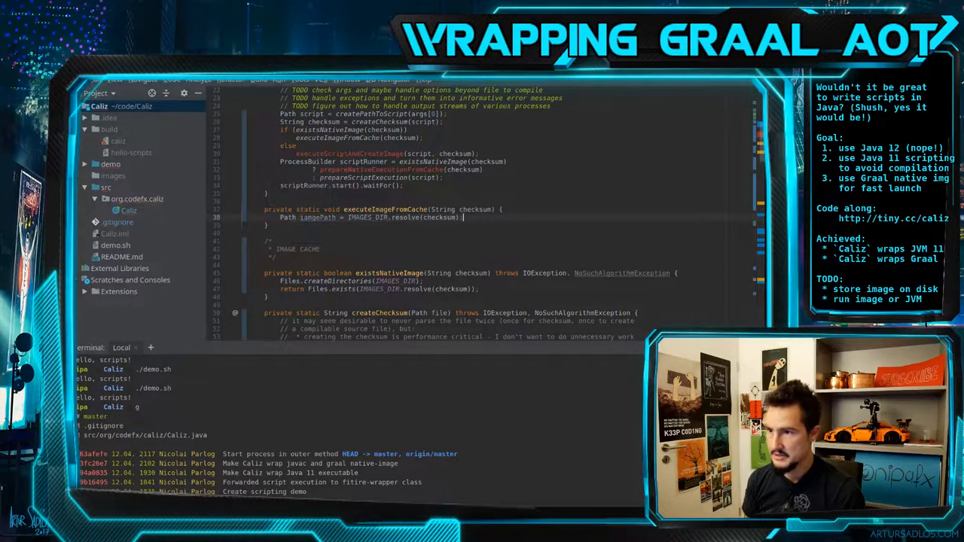
key("Enter")
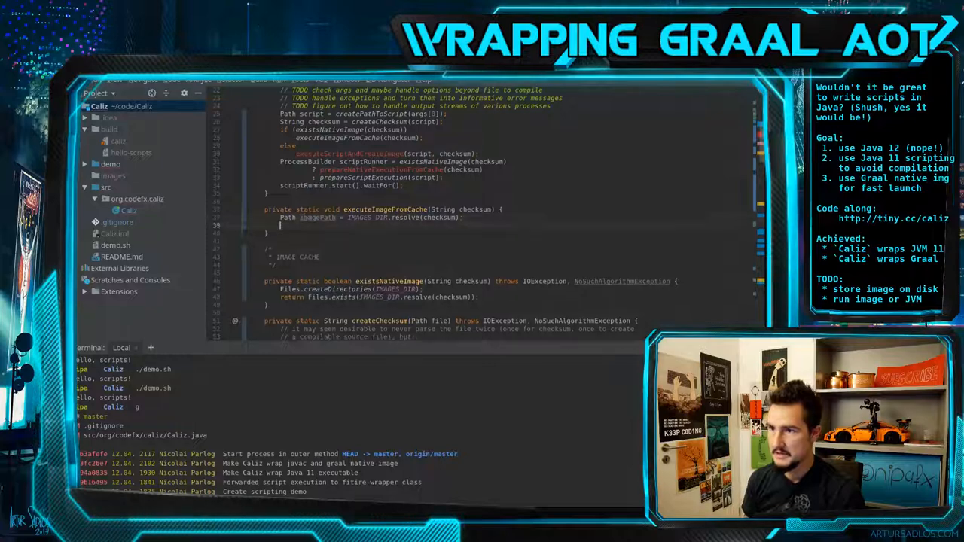
Run the cached image via prepareNativeExecutionOfImage(imagePath).start().waitFor(timeout, unit).
scroll("down", 3)
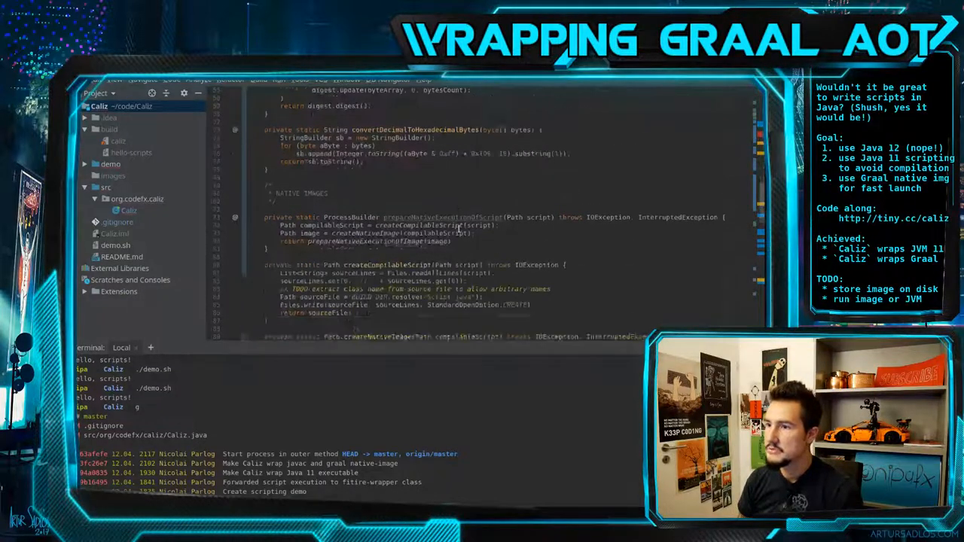
scroll("down", 3)
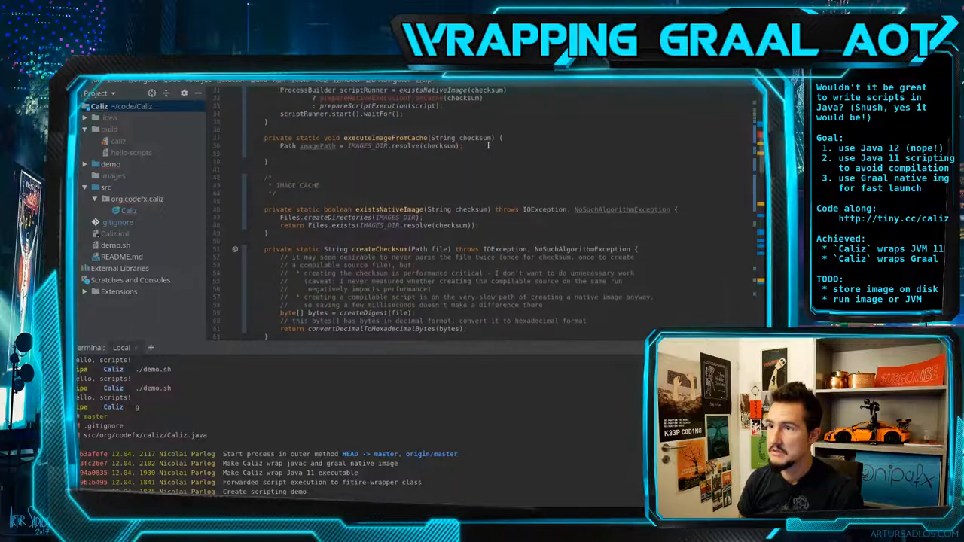
type("prepareNativeExecutionOfImage()")
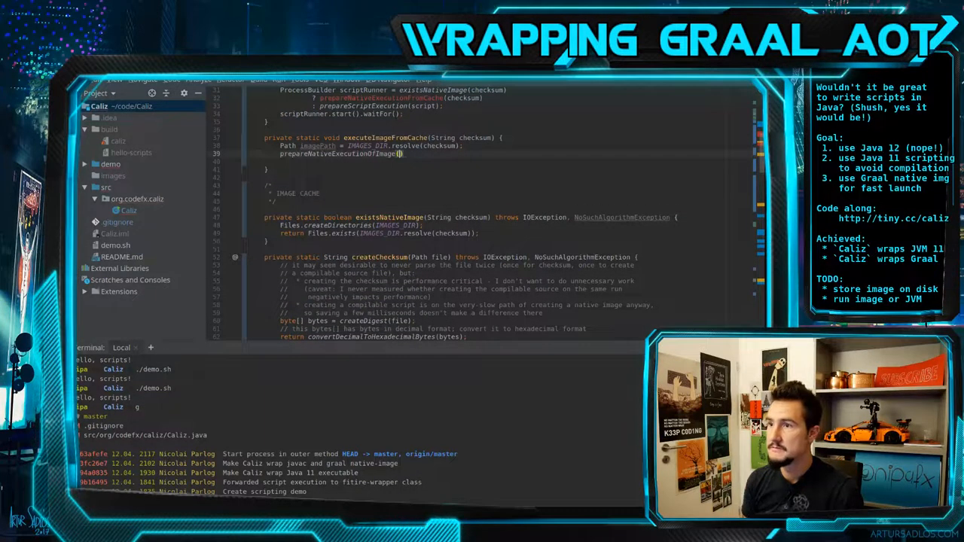
type("imagePath")
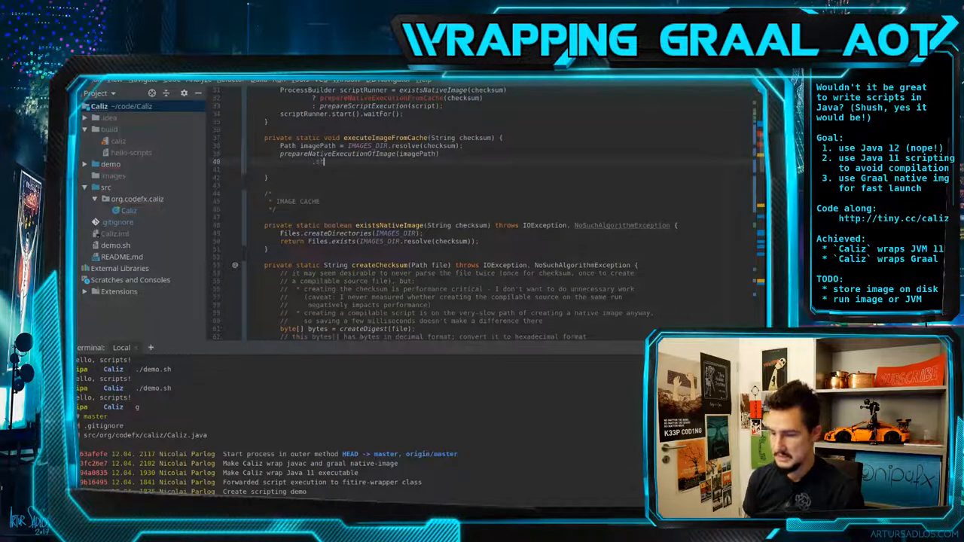
type(".start()")
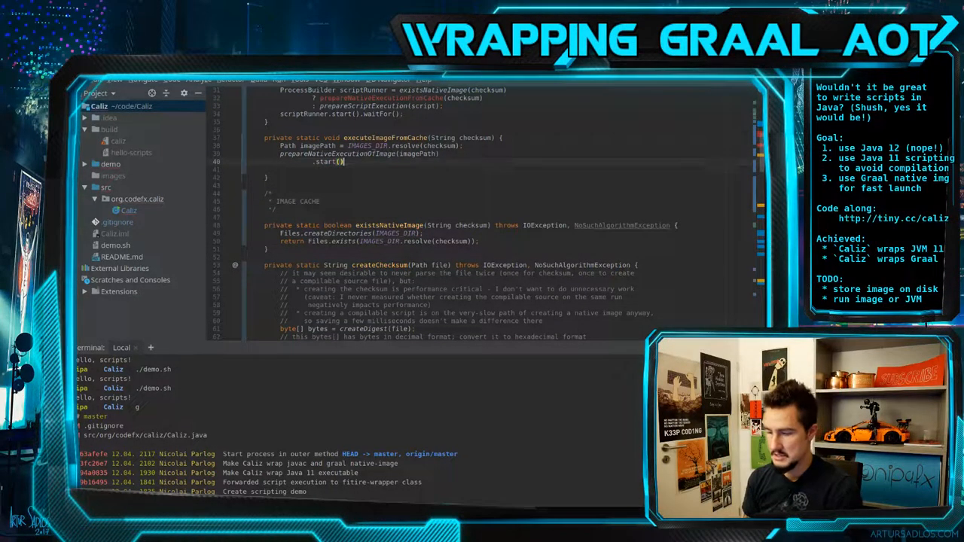
type(".waitFor(timeout, unit)")
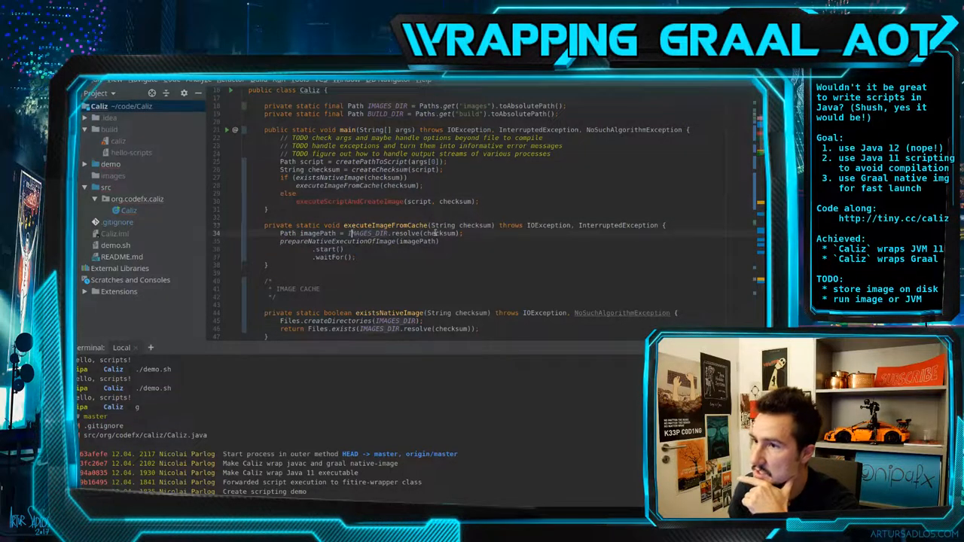
scroll("down", 3)
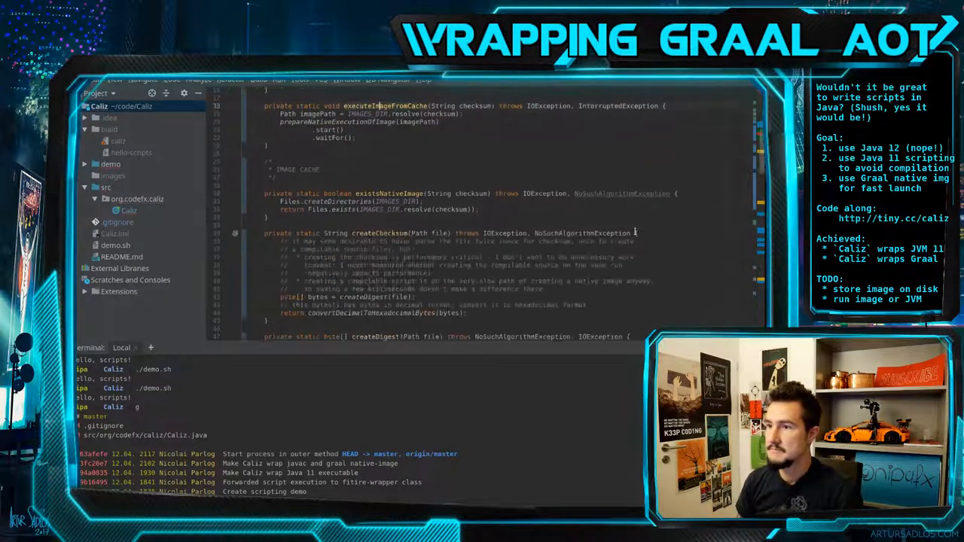
scroll("down", 3)
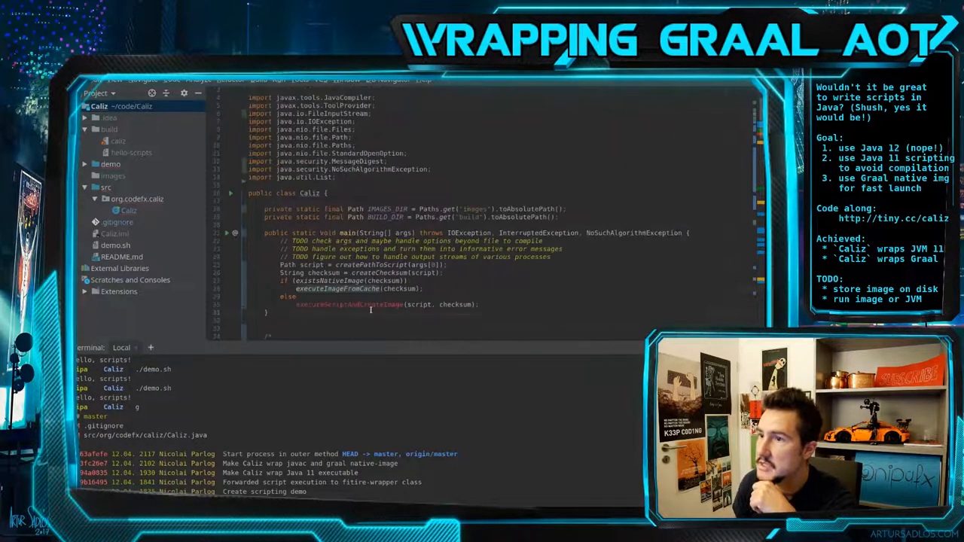
scroll("down", 3)
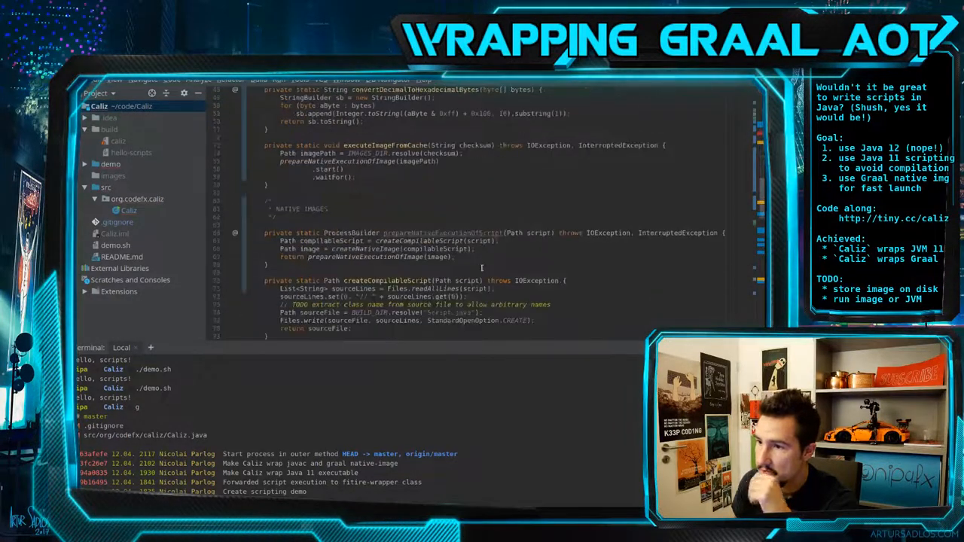
scroll("up", 3)
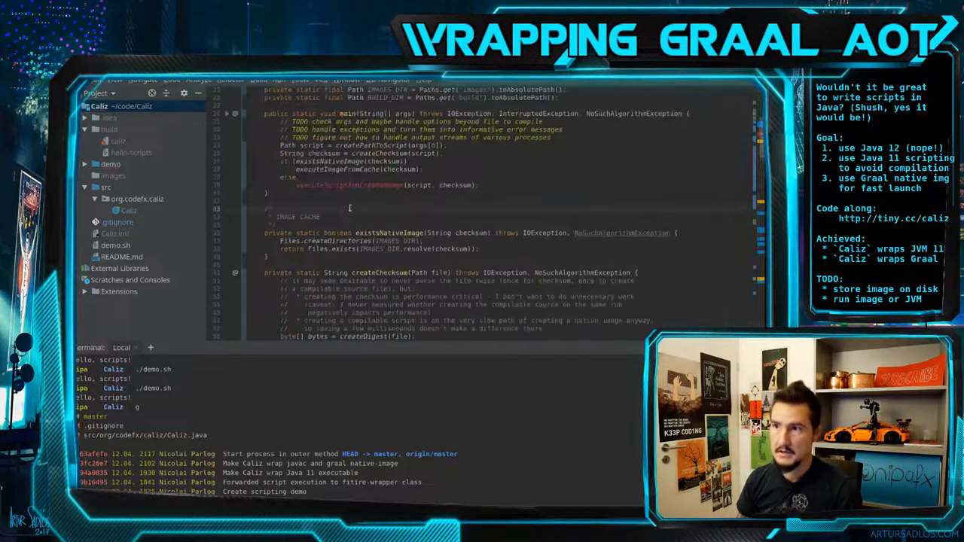
scroll("down", 3)
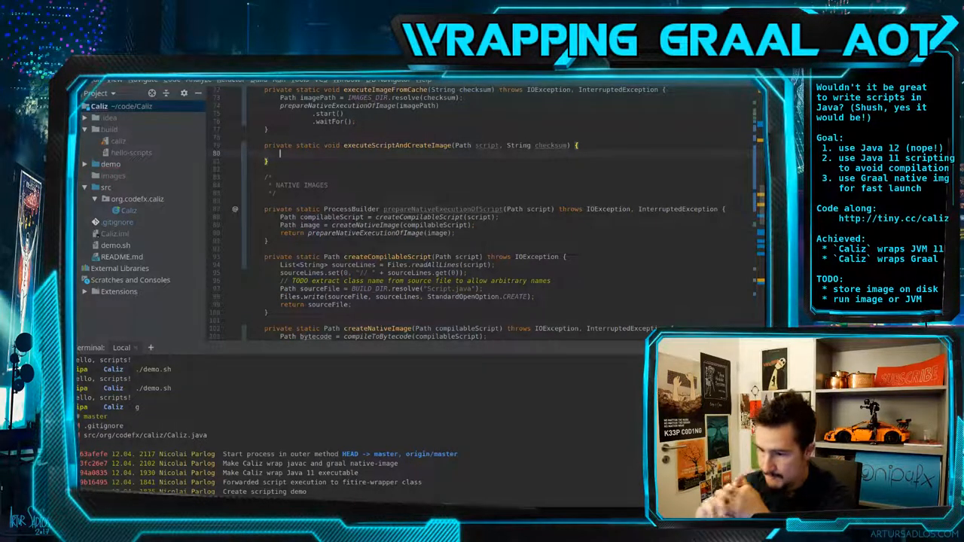
Store Process runningScript = prepareScriptExecution(script).start() in executeScriptAndCreateImage.
type("The")
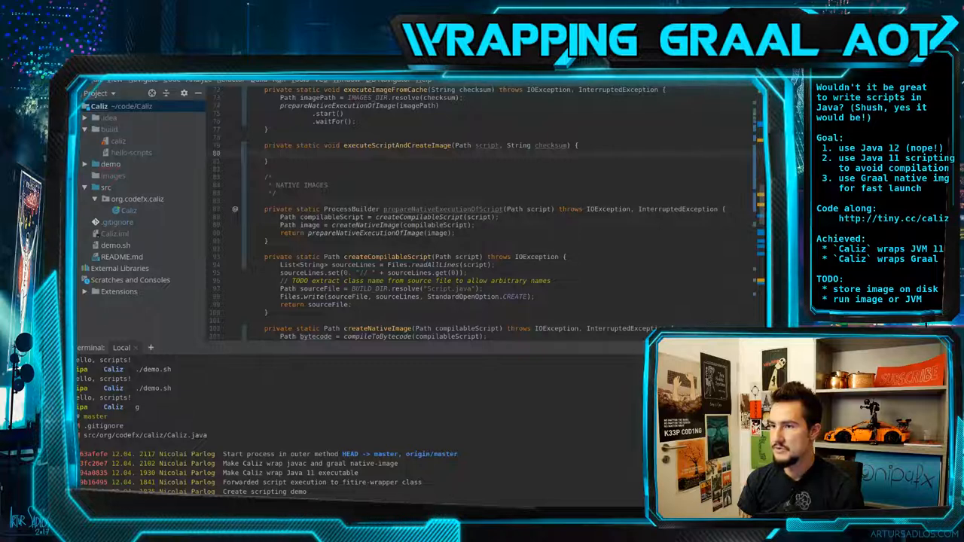
scroll("down", 3)
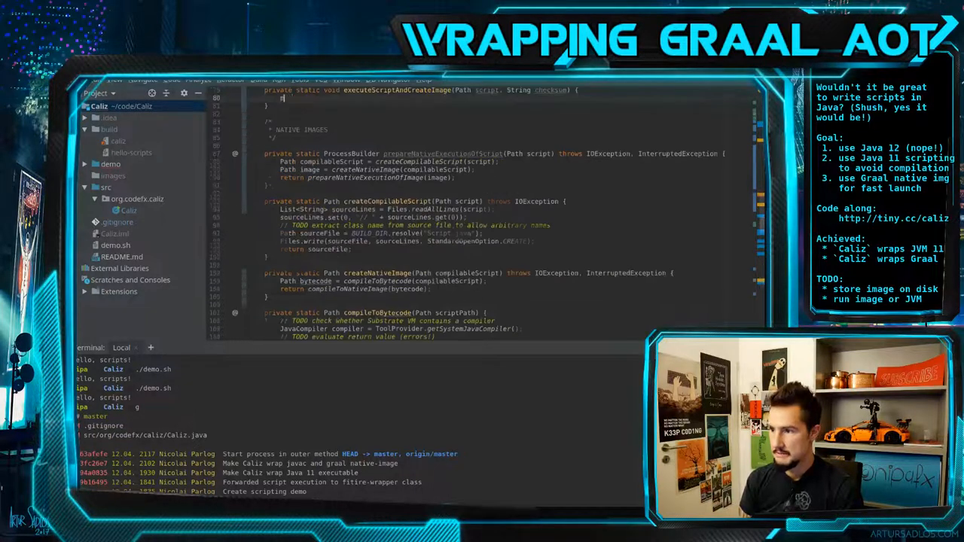
type("prepareScriptExecution(scriptPath)")
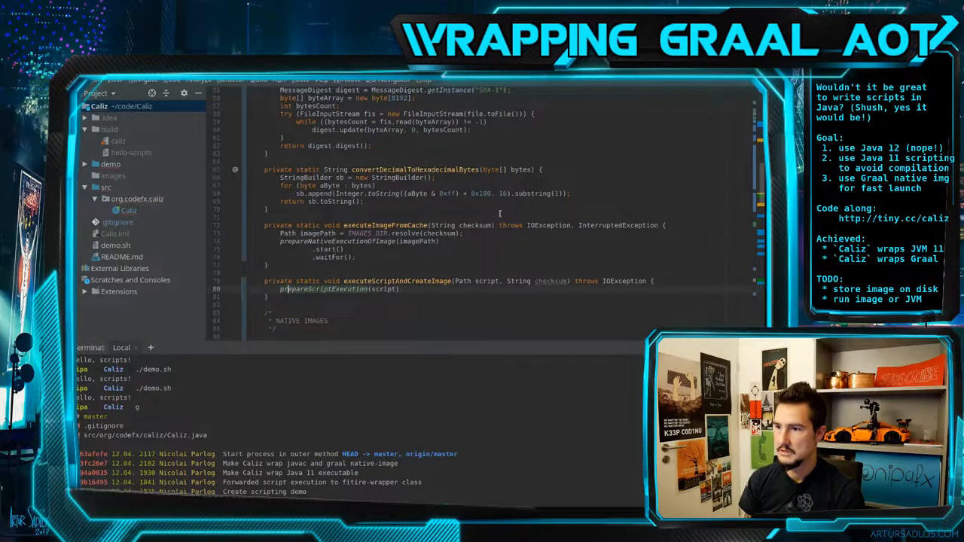
type(".star")
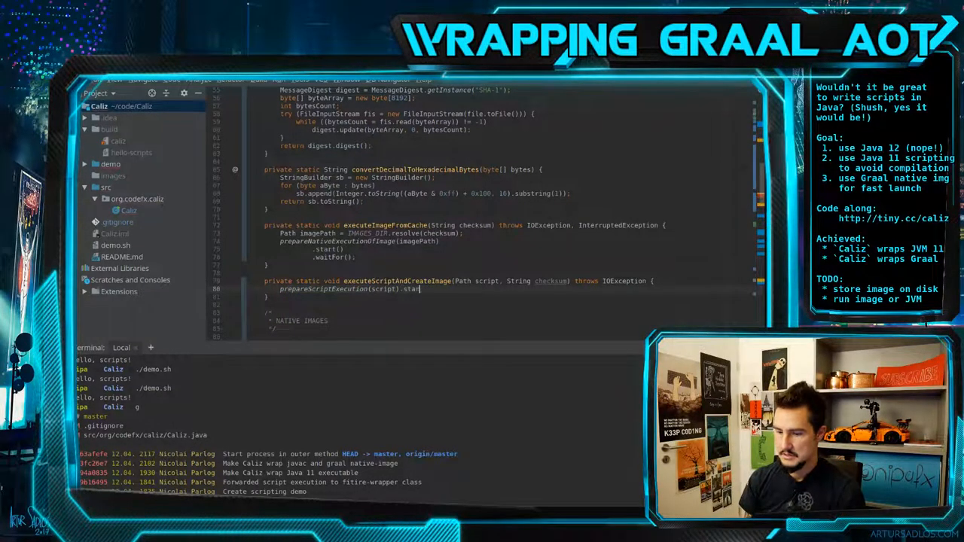
type("();")
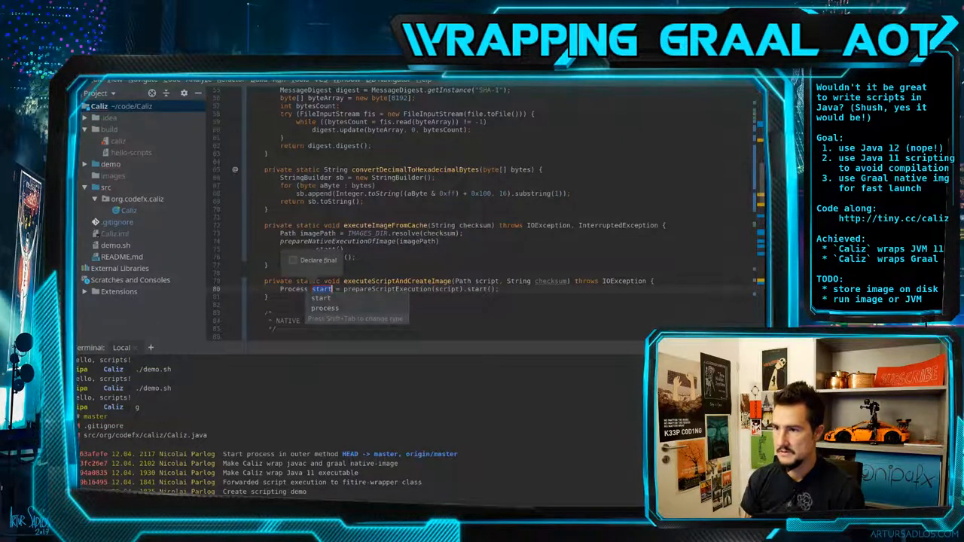
type("script")
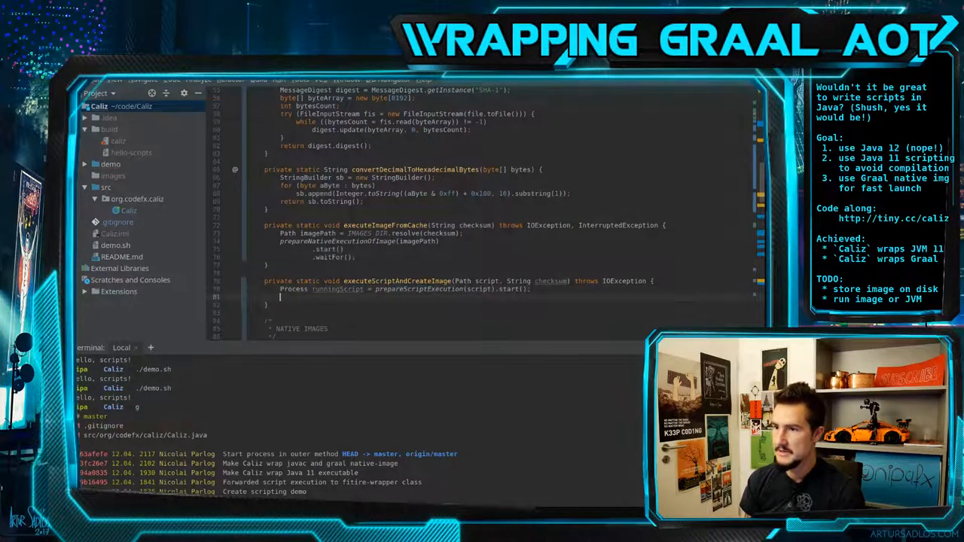
scroll("down", 3)
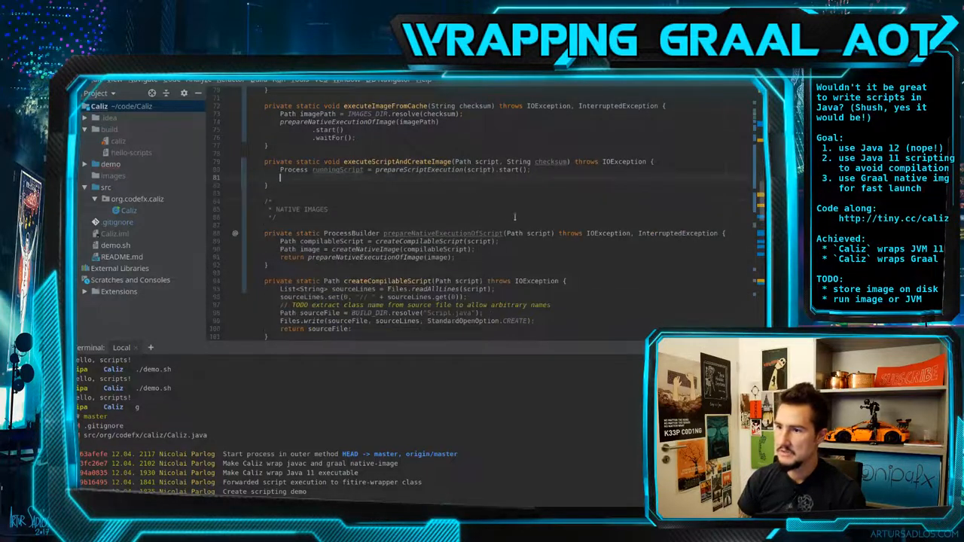
mouse_move(663, 244)
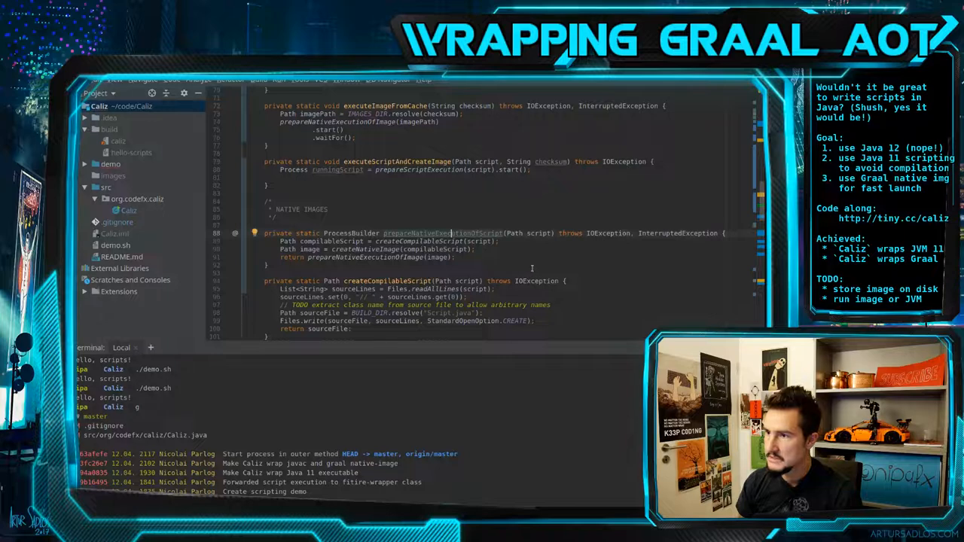
Scroll down from the sibling-process TODO to the native image creation code.
scroll("down", 3)
type("// TODO consider creating the image in a sibling process that does not get killed (?)")
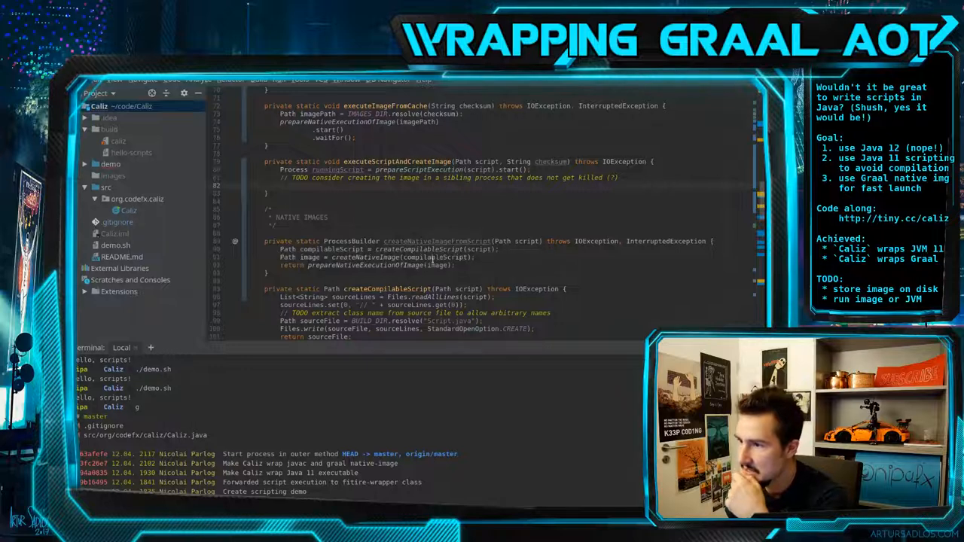
scroll("down", 3)
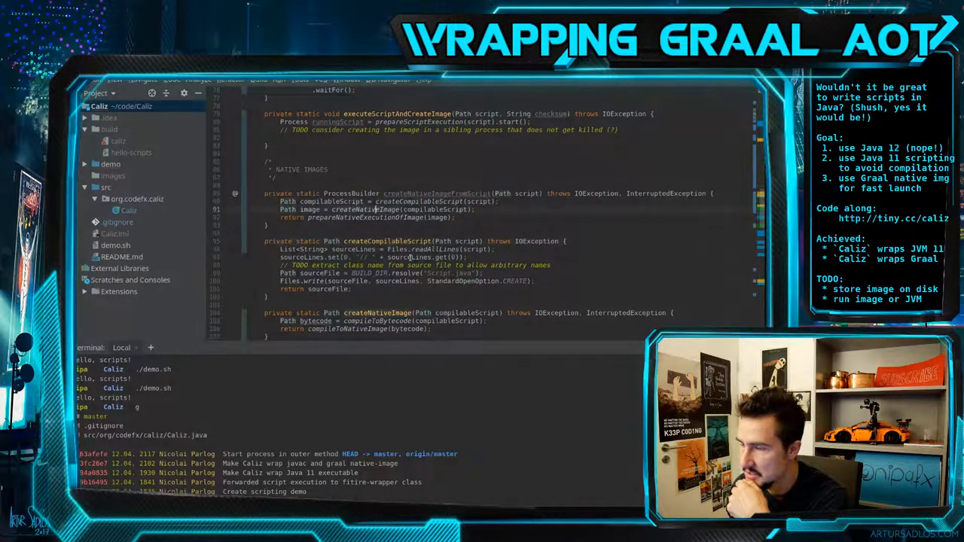
scroll("down", 3)
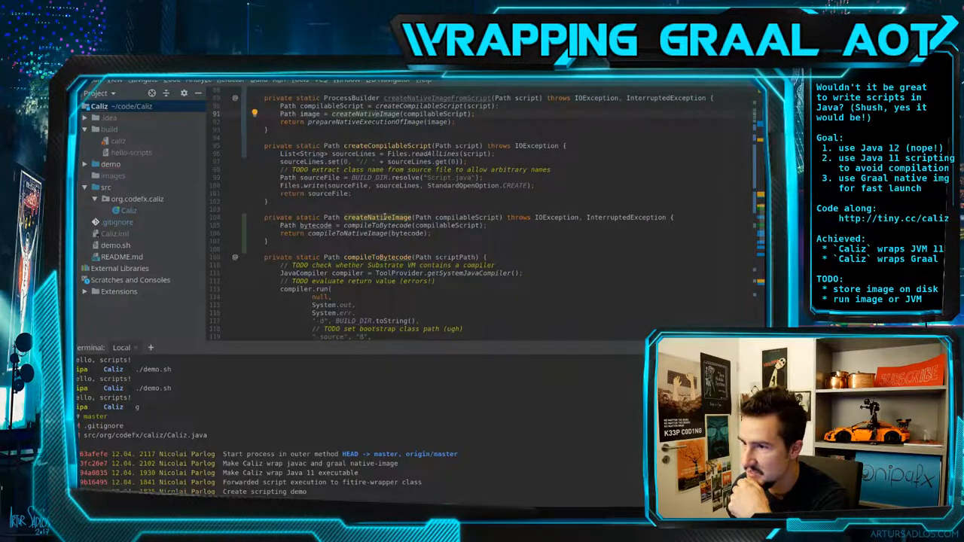
scroll("down", 3)
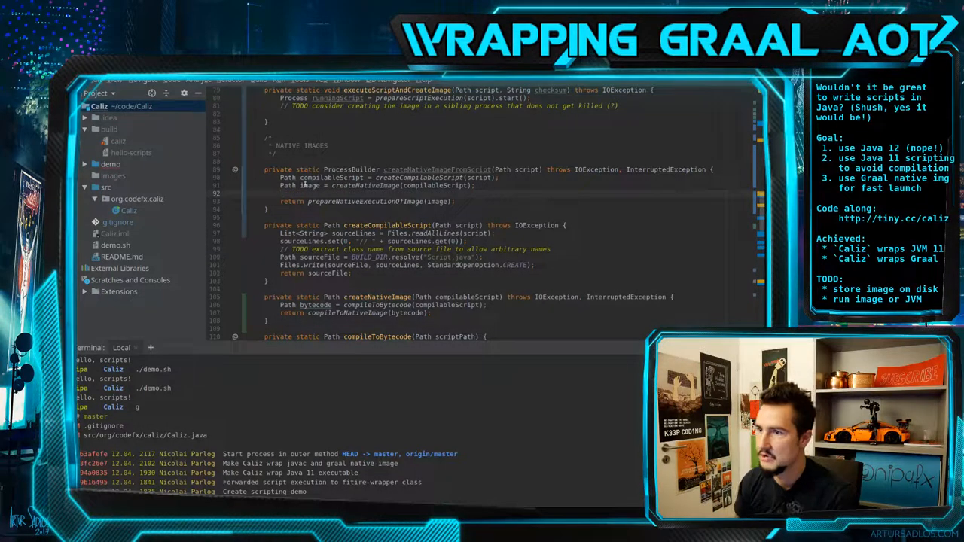
Add a checksum parameter and compute Path target = IMAGE_DIR.resolve(checksum), starting a Files copy/move of the built image.
type("Fi")
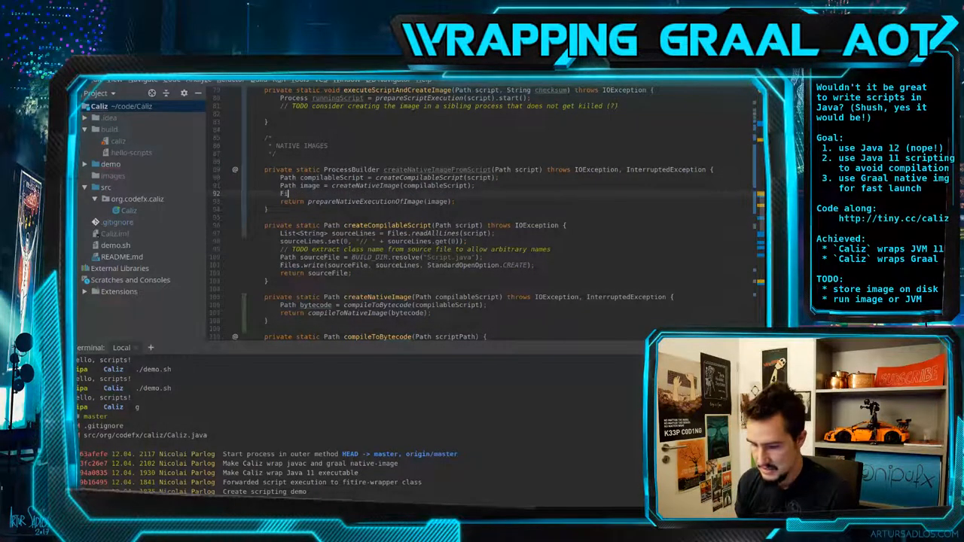
type("Path")
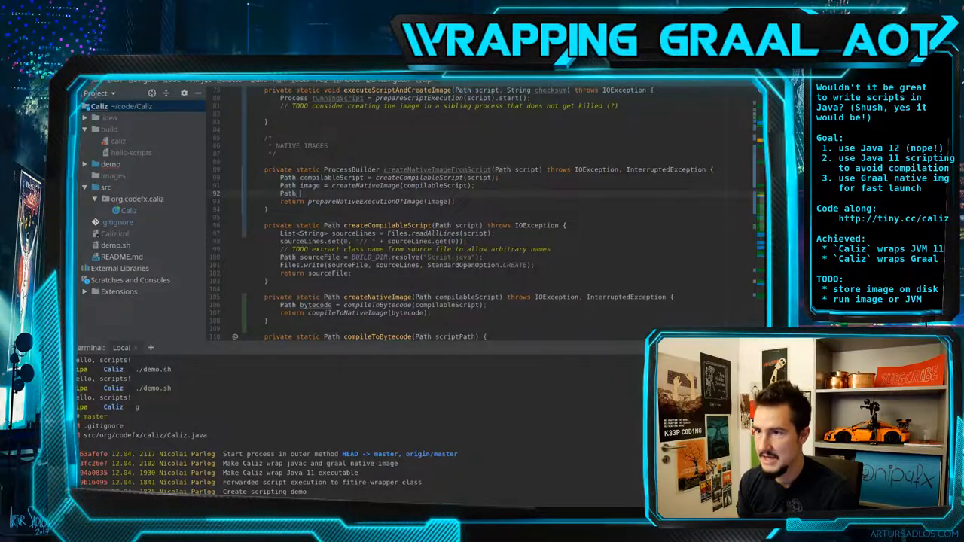
type("checksum")
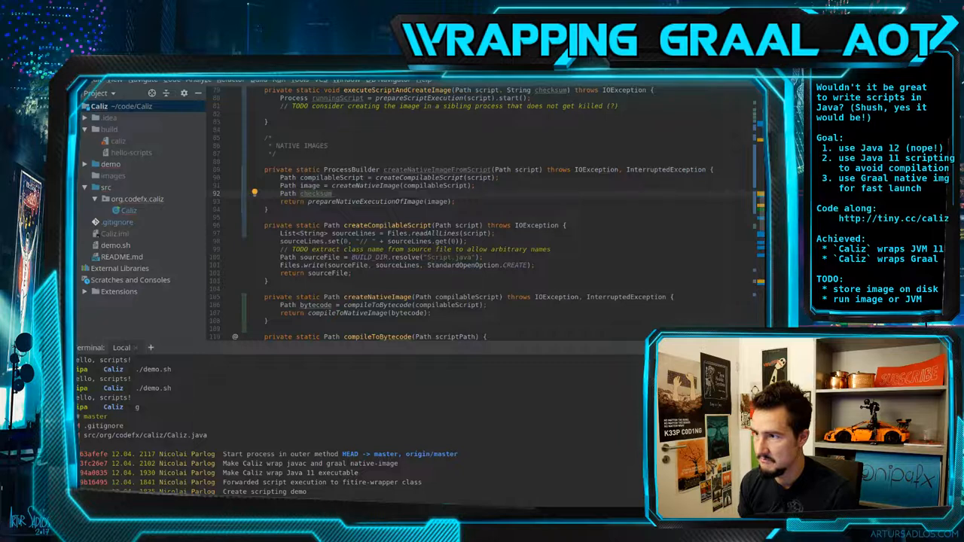
type("Image")
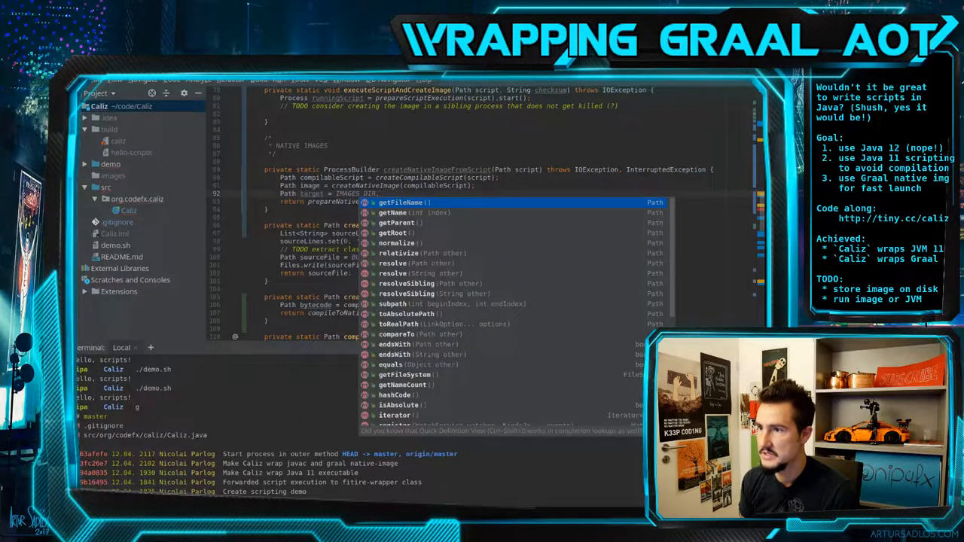
type("resolve();")
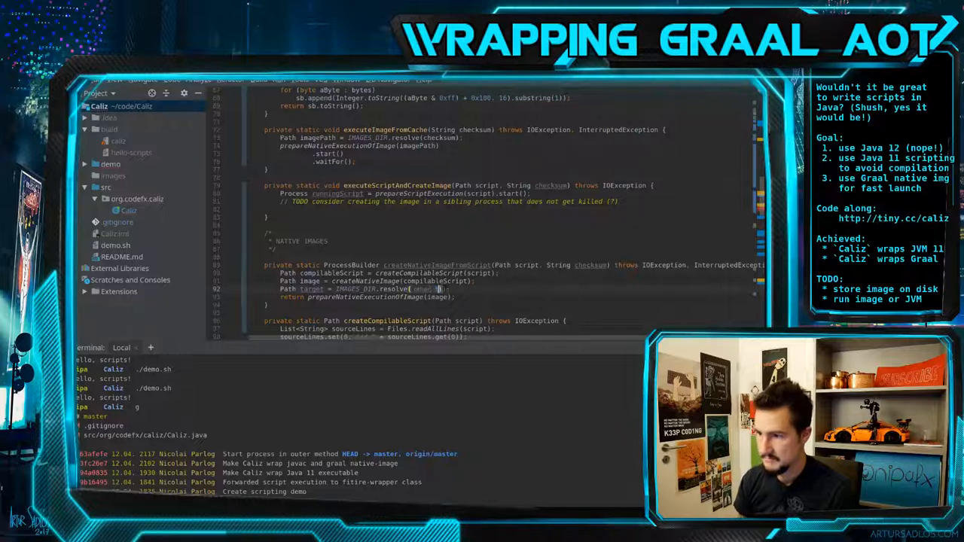
type("checksum)")
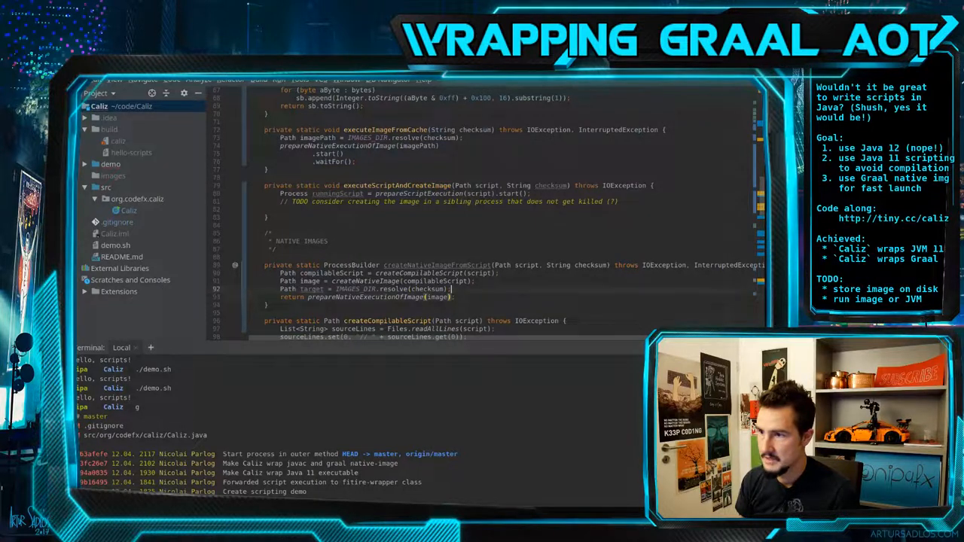
type("Files.co")
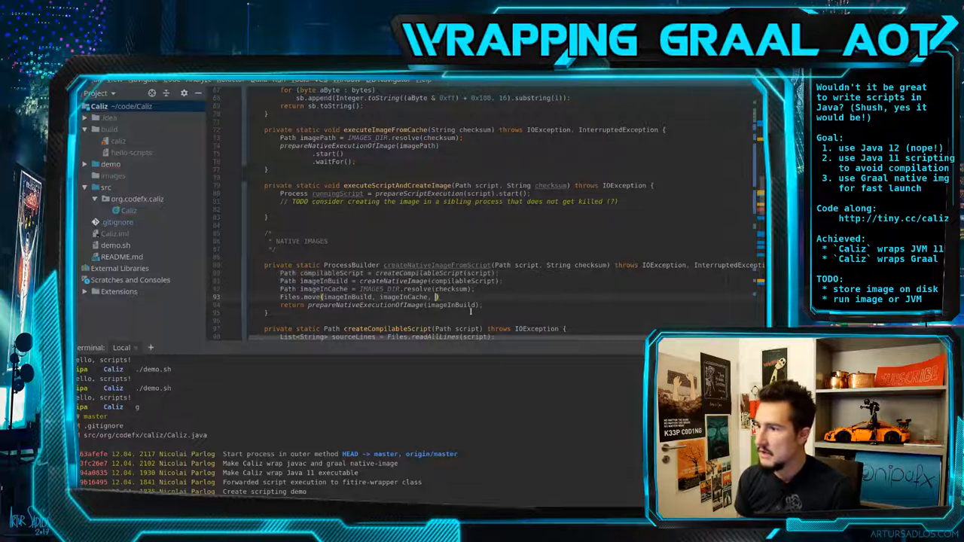
Look up the CopyOption type hierarchy for the atomic image move.
type("Yop")
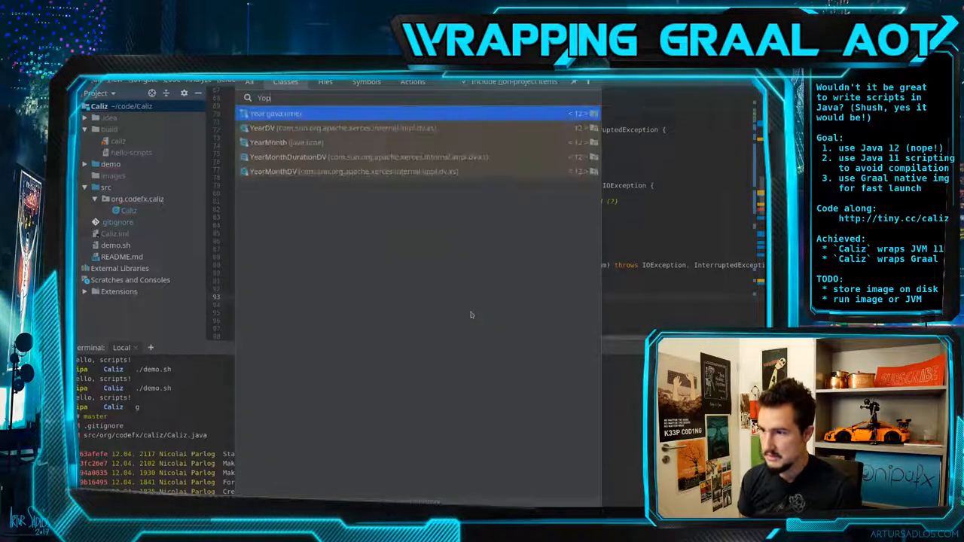
type("Copy")
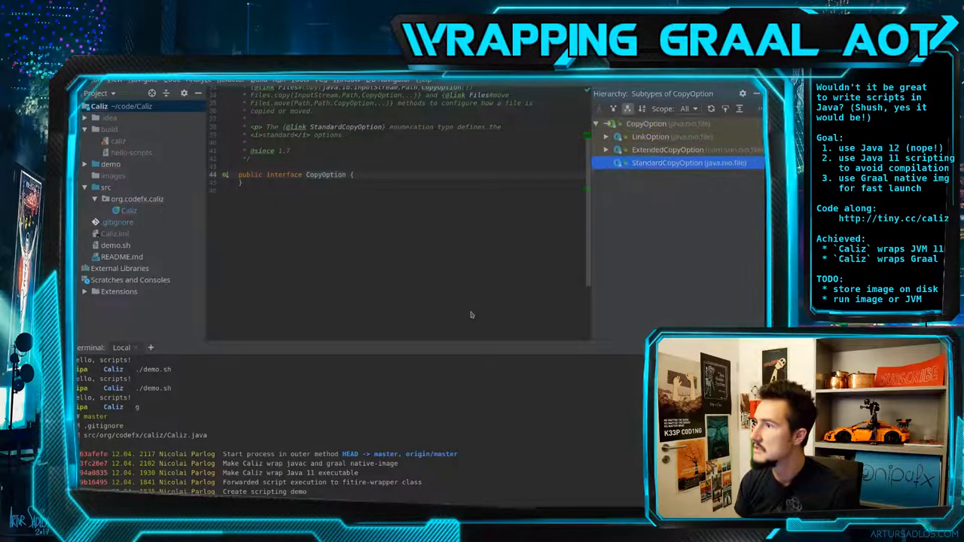
left_click(665, 163)
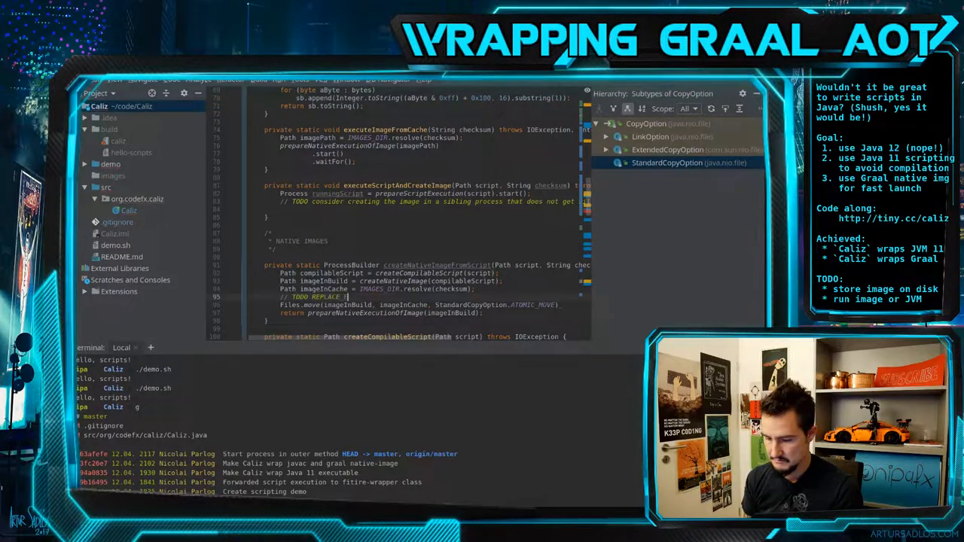
Finish the REPLACE_EXISTING TODO and call createNativeImageFromScript(script, checksum) in executeScriptAndCreateImage.
type("_EXISTING")
left_click(418, 305)
type(";")
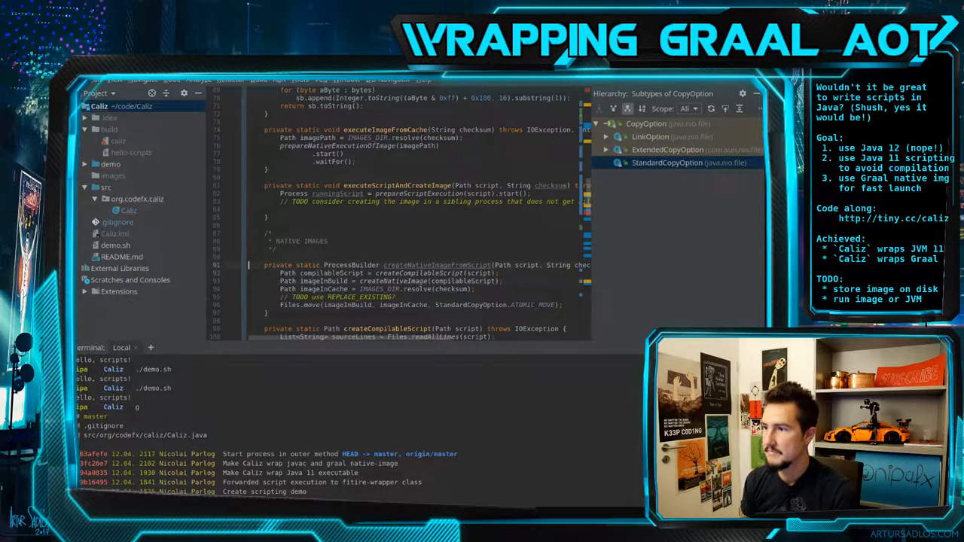
double_click(337, 265)
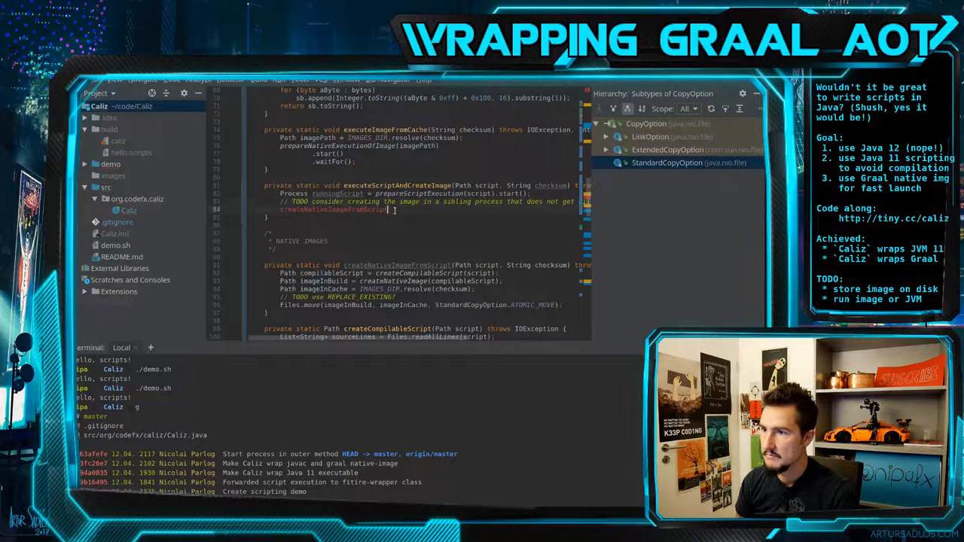
type("()")
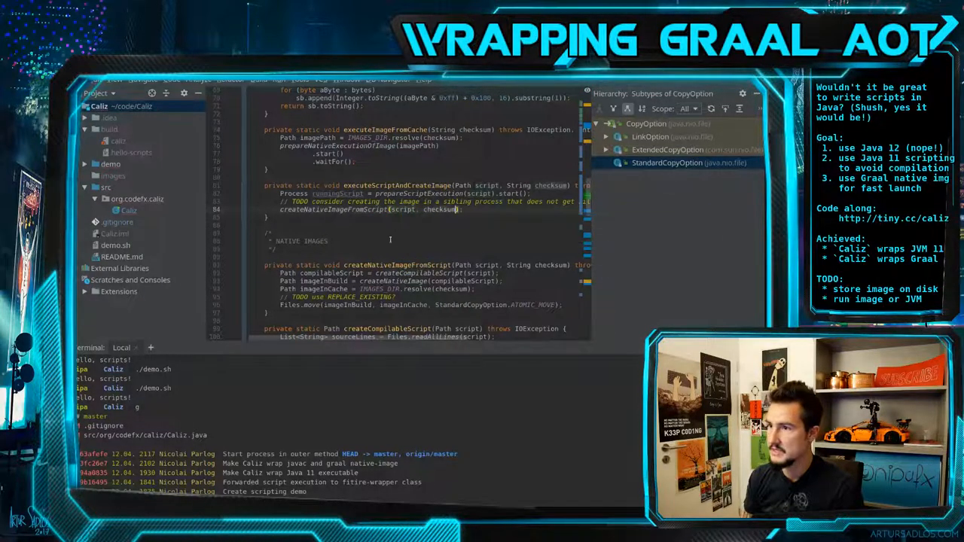
scroll("down", 3)
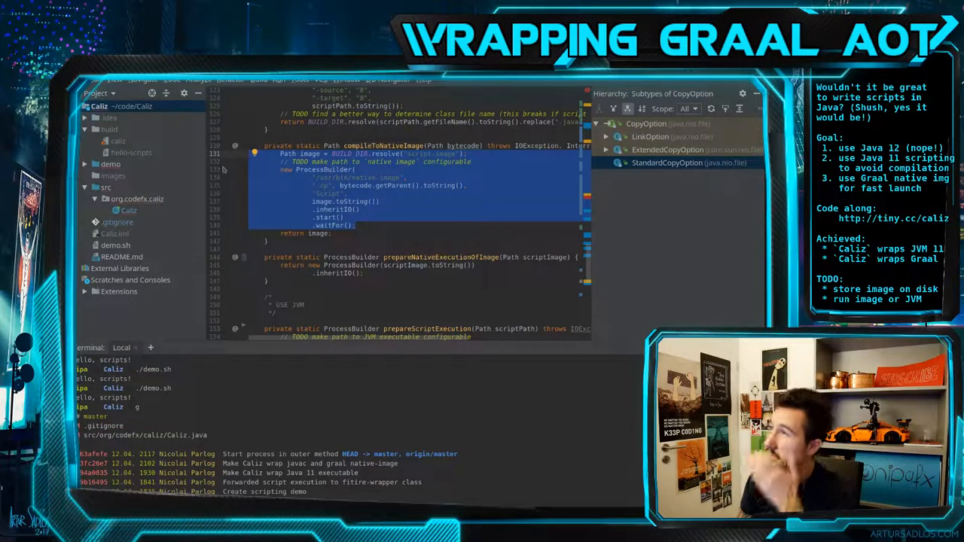
scroll("down", 3)
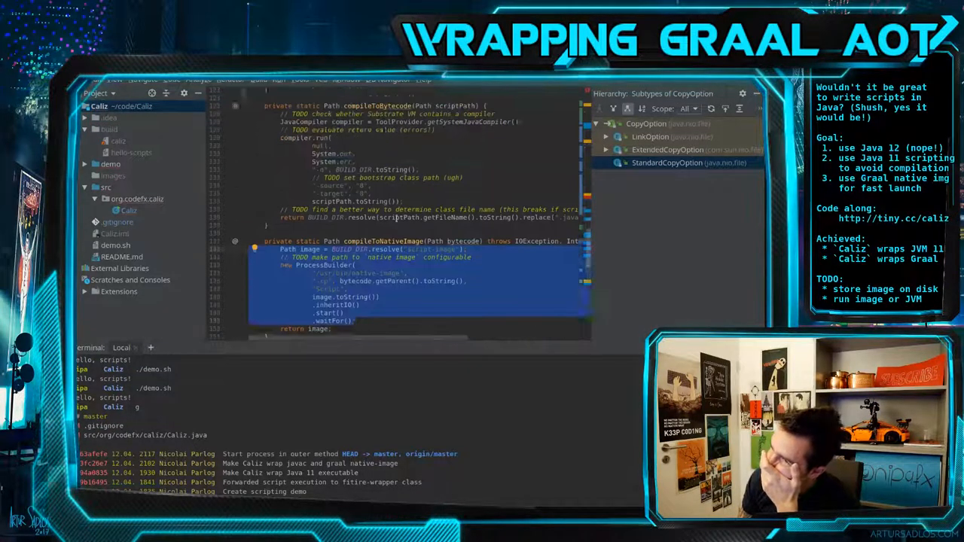
scroll("down", 3)
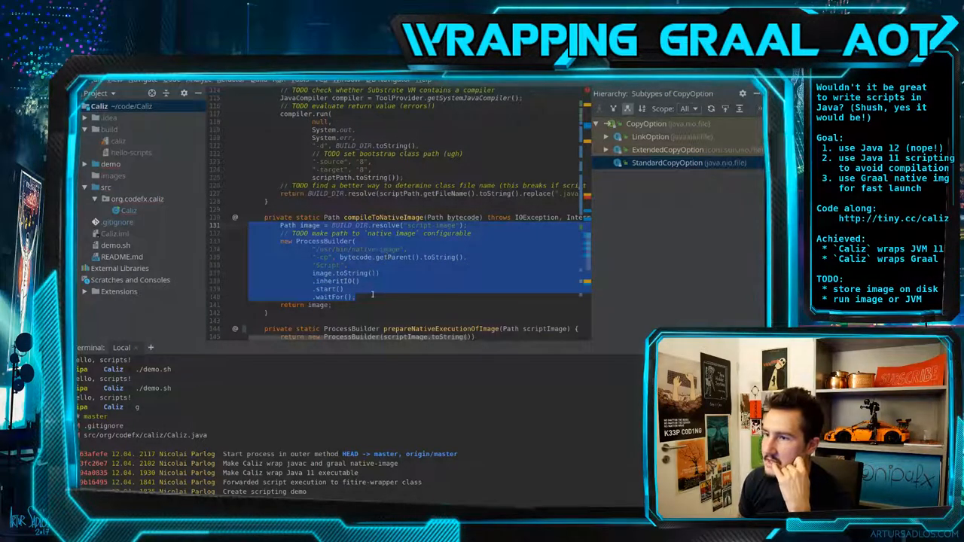
left_click(358, 296)
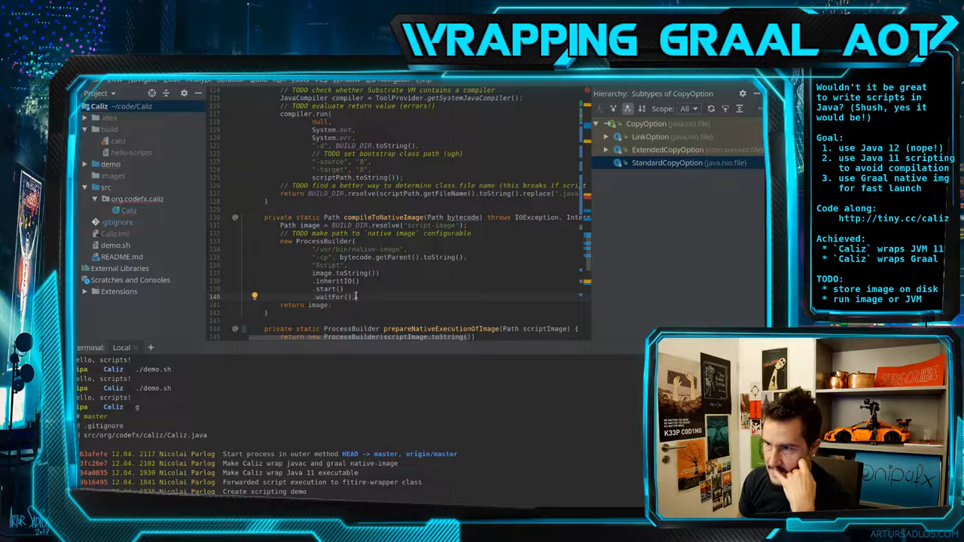
double_click(341, 295)
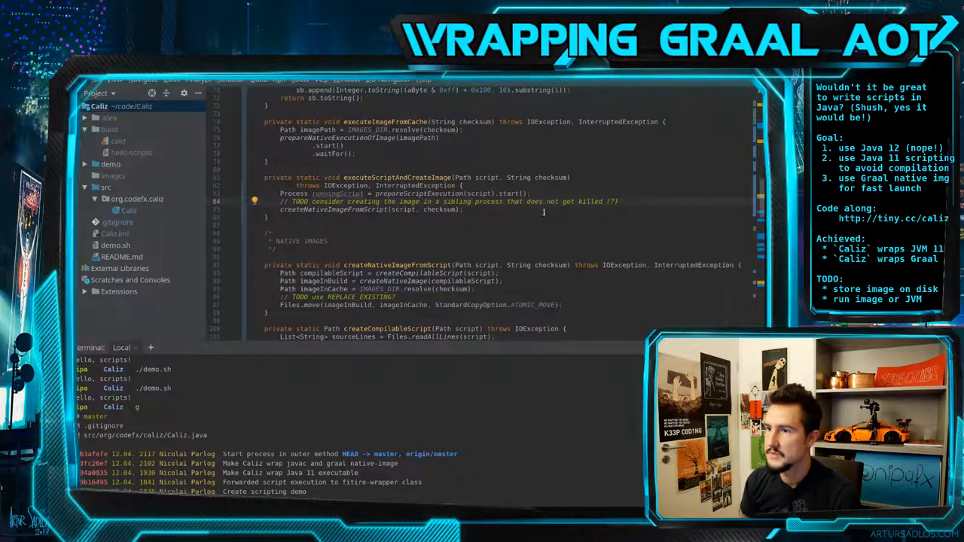
Add runningScript.waitFor() after the native-image creation so the method blocks until the script exits.
scroll("down", 3)
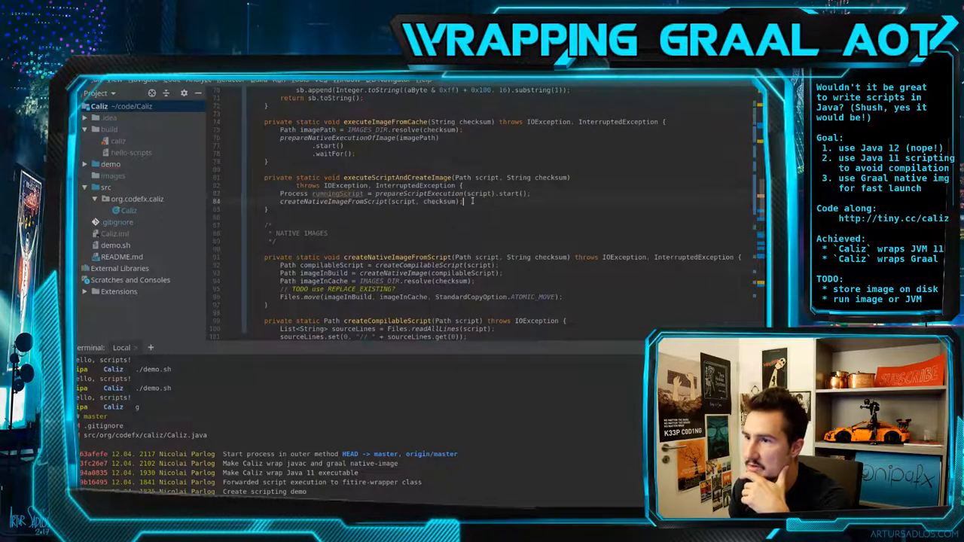
type("runningScript")
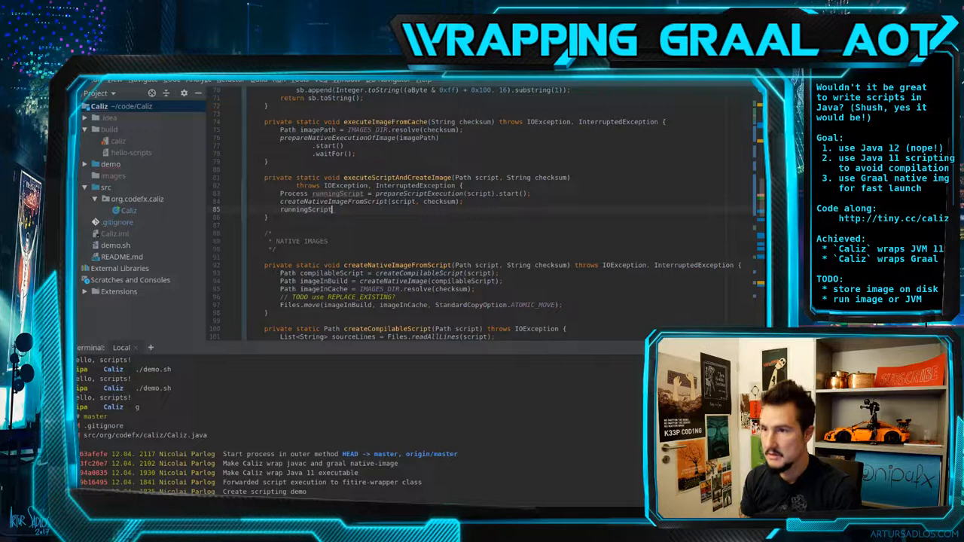
type(".")
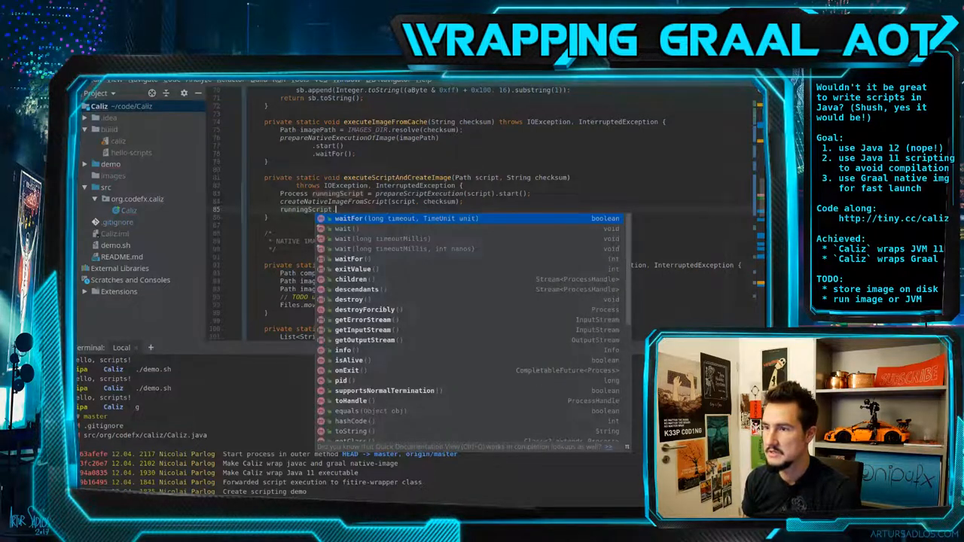
key("Enter")
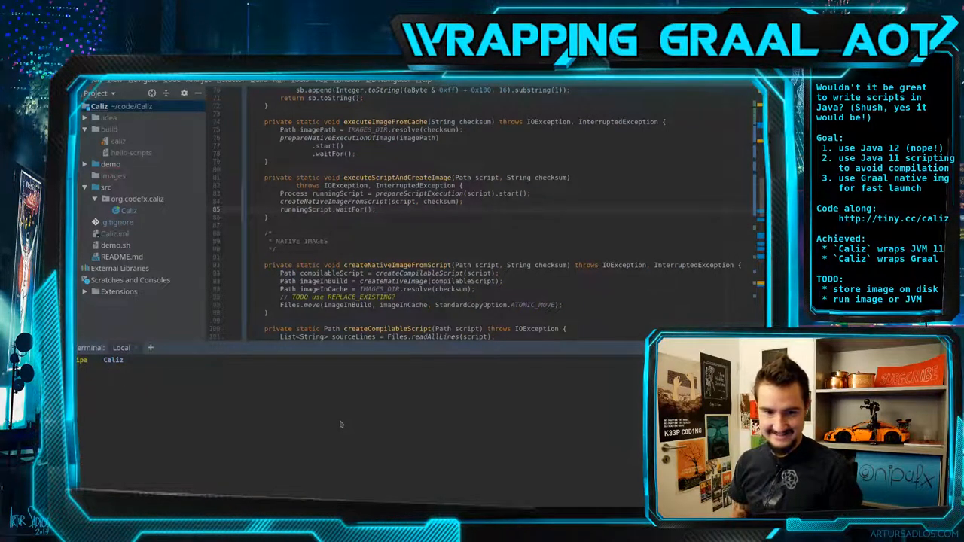
Run ./demo.sh in the terminal to print Hello, scripts!, then expand the demo folder showing HelloScripts.java.
type("./demo.sh")
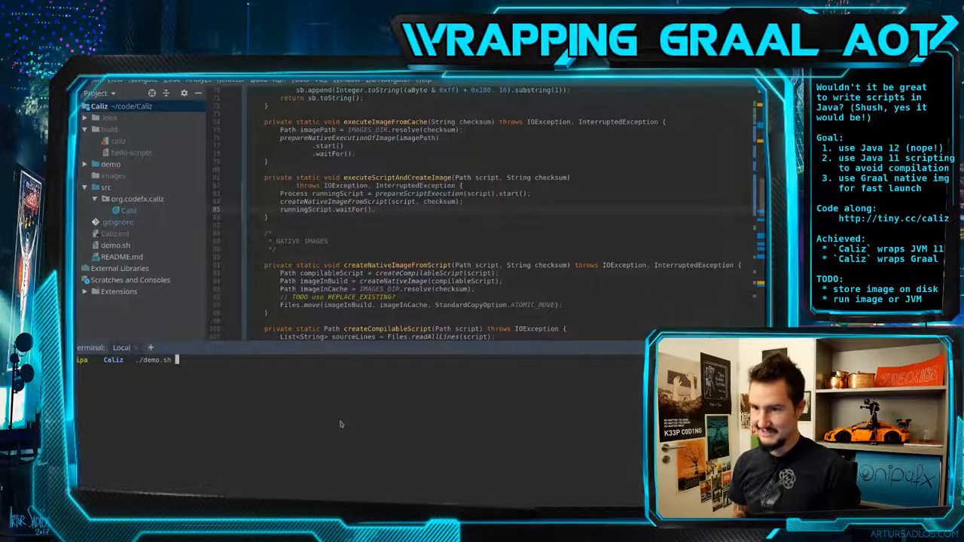
mouse_move(356, 379)
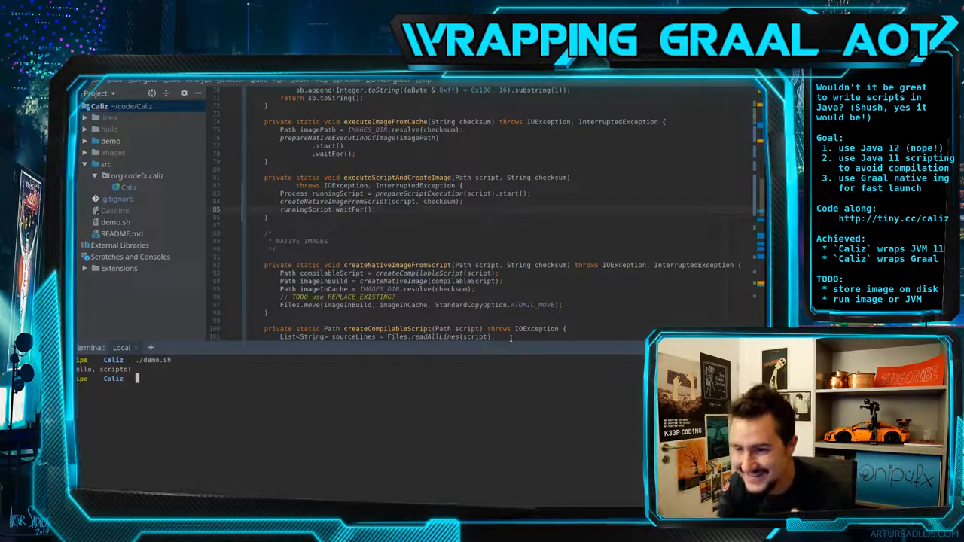
left_click(111, 142)
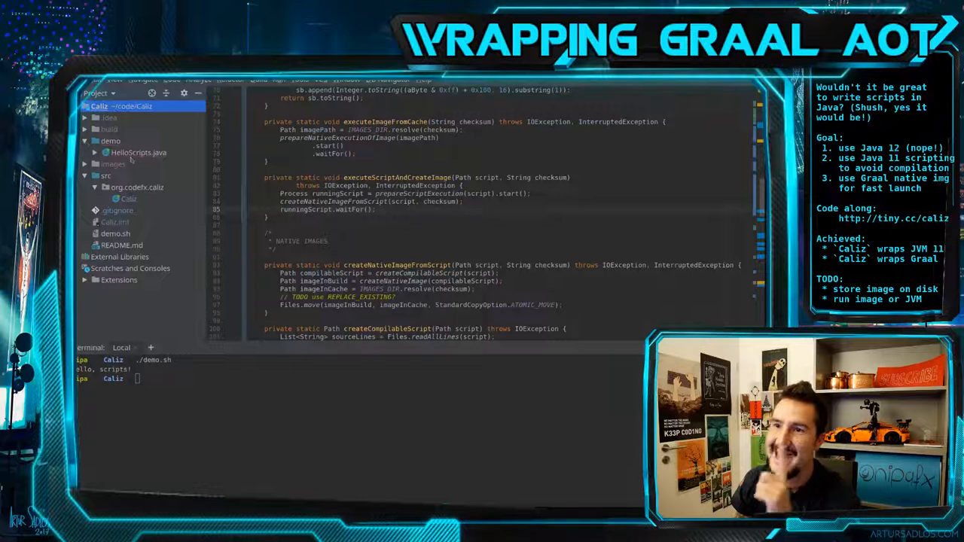